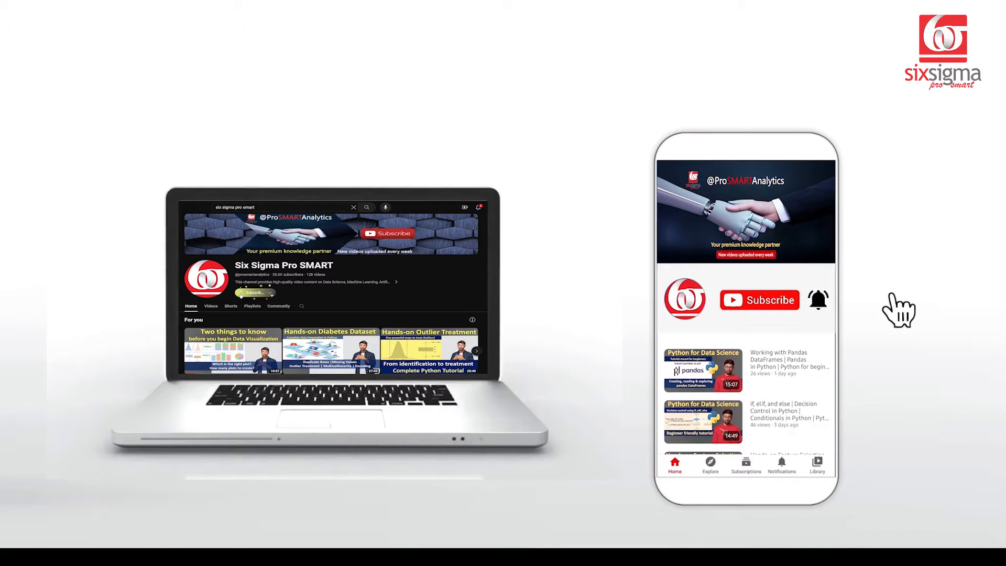
- Return to the ydata_profiling notebook and confirm bank-additional.csv and googleplaystore.csv are uploaded in Files
{"action": "left_click", "coordinate": [253, 293]}
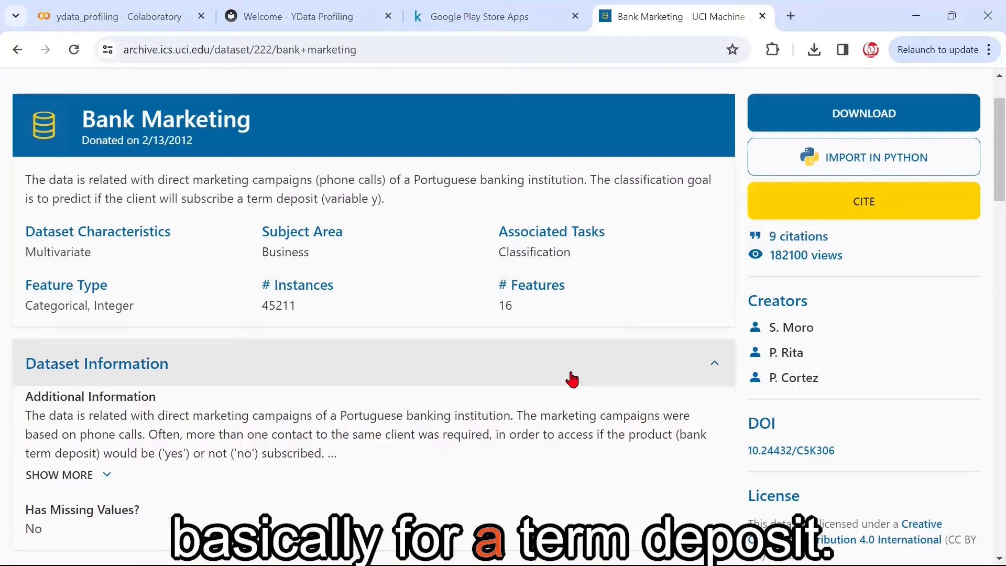
{"action": "scroll", "scroll_direction": "down", "scroll_amount": 3}
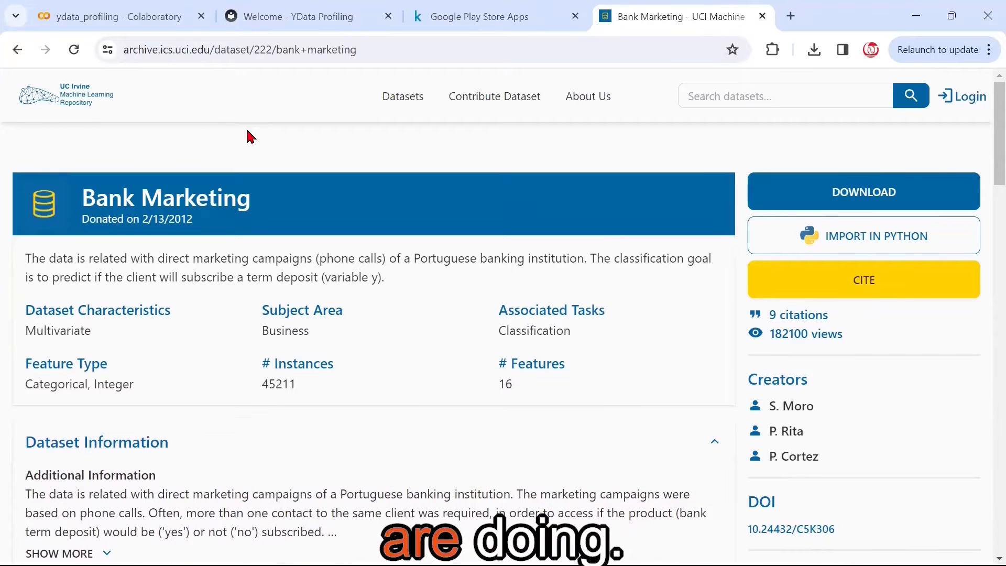
{"action": "left_click", "coordinate": [115, 16]}
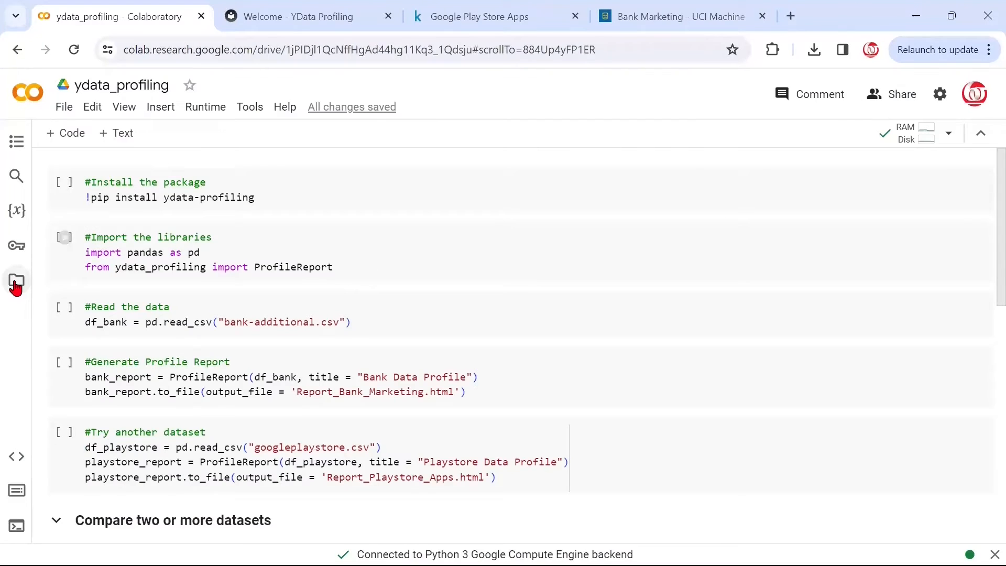
{"action": "left_click", "coordinate": [15, 281]}
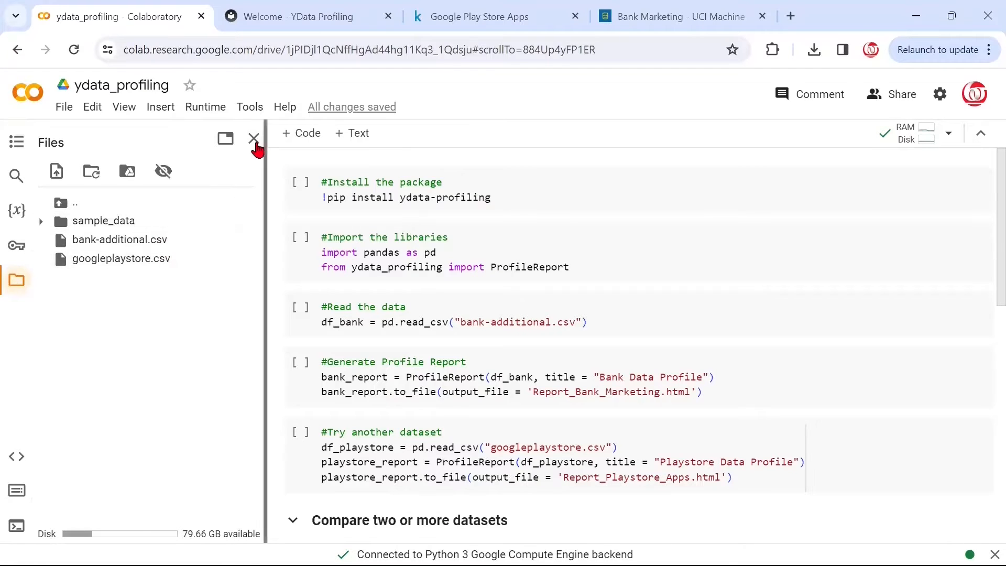
{"action": "left_click", "coordinate": [254, 139]}
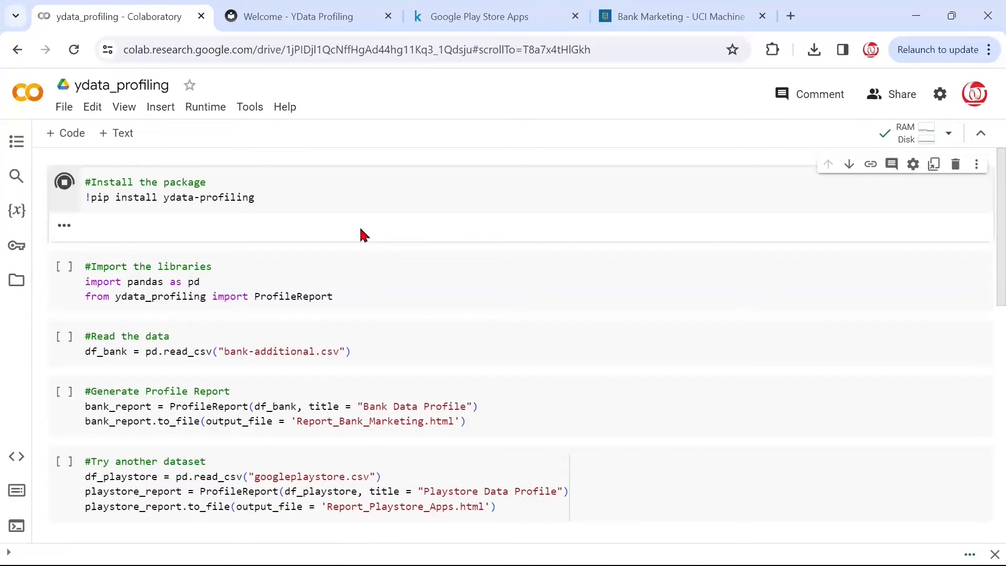
- Run the !pip install ydata-profiling cell, reporting requirements already satisfied
{"action": "left_click", "coordinate": [64, 182]}
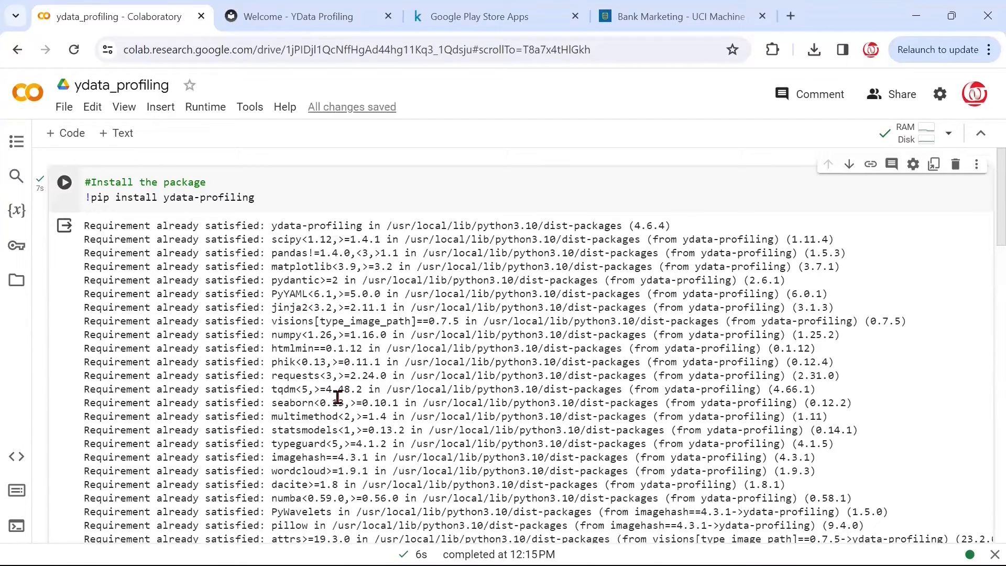
- Run the cells importing pandas and ProfileReport and loading bank-additional.csv into df_bank
{"action": "scroll", "scroll_direction": "down", "scroll_amount": 3}
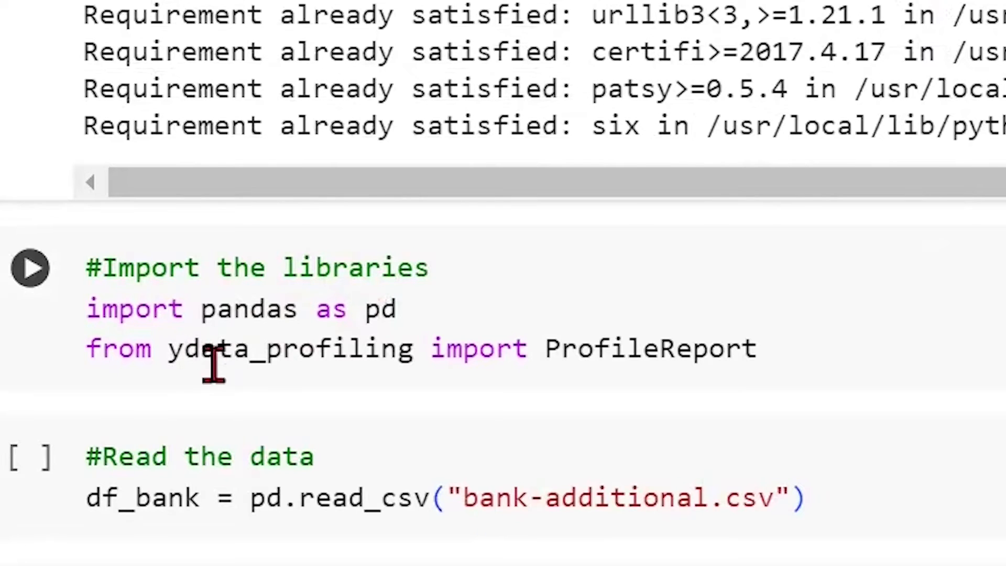
{"action": "mouse_move", "coordinate": [783, 348]}
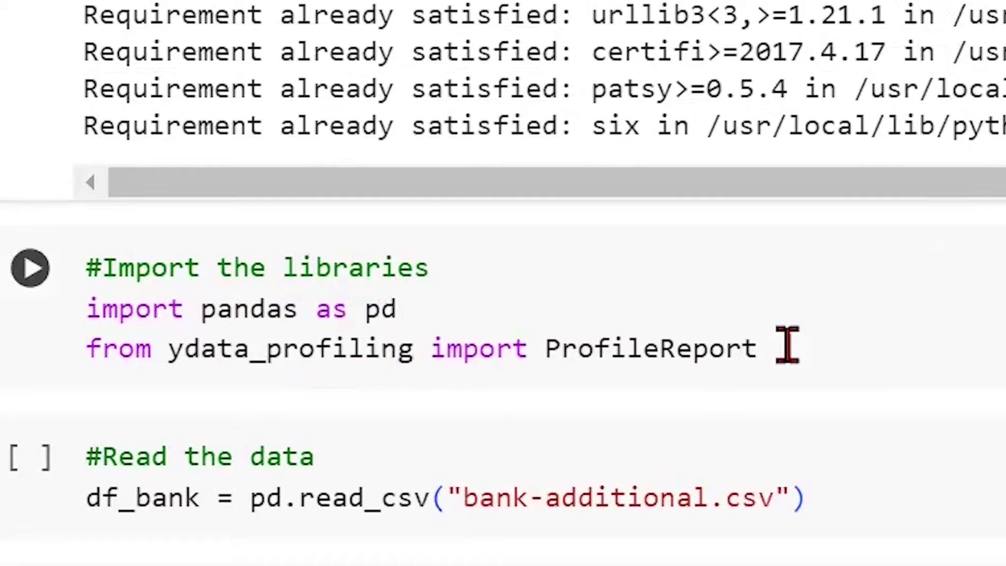
{"action": "mouse_move", "coordinate": [439, 350]}
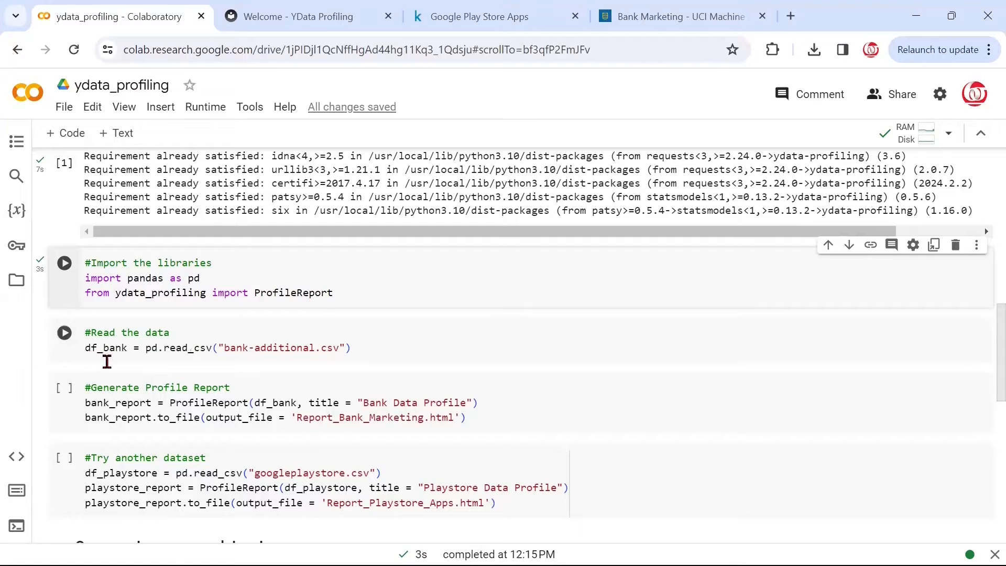
{"action": "mouse_move", "coordinate": [64, 332]}
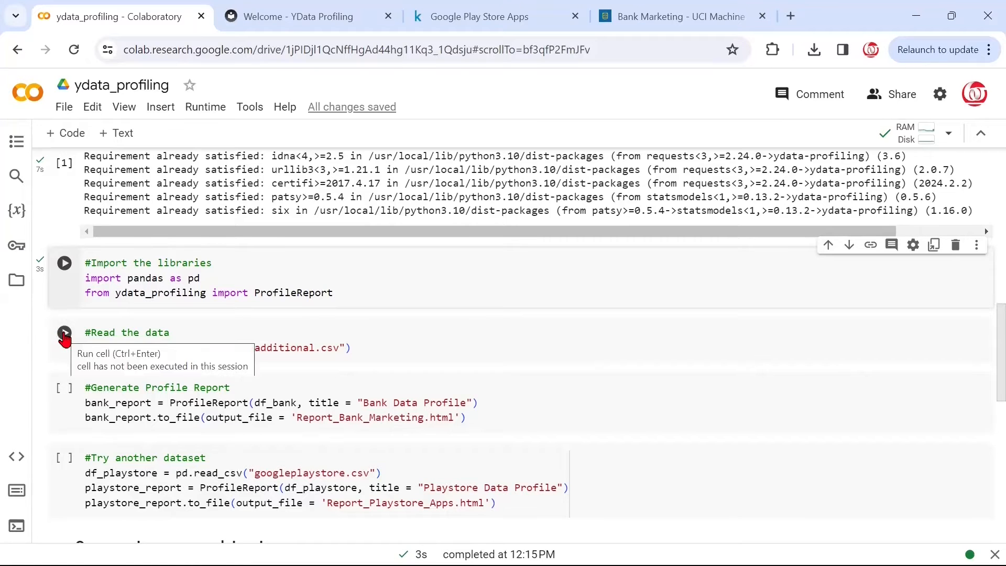
{"action": "left_click", "coordinate": [63, 333]}
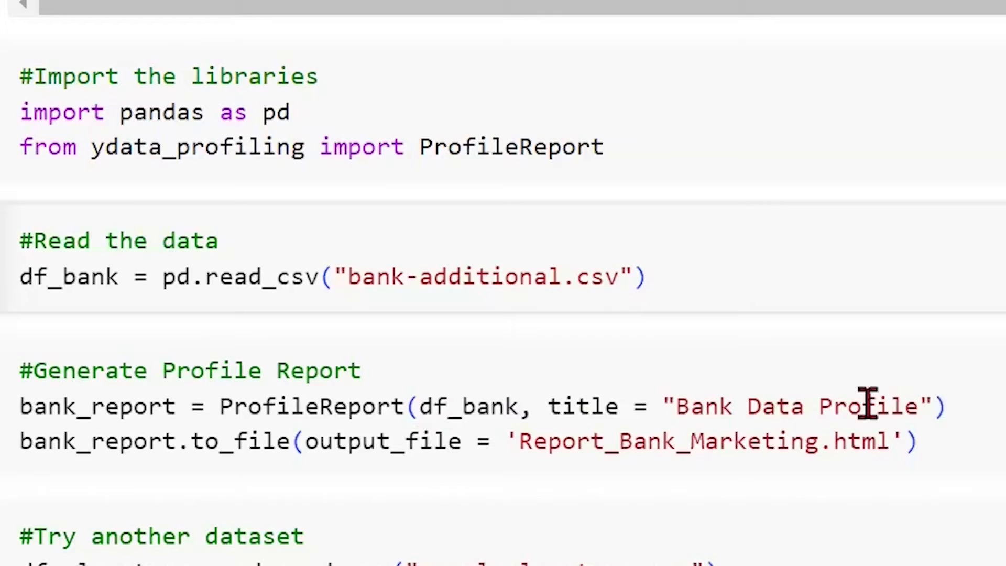
{"action": "mouse_move", "coordinate": [914, 405]}
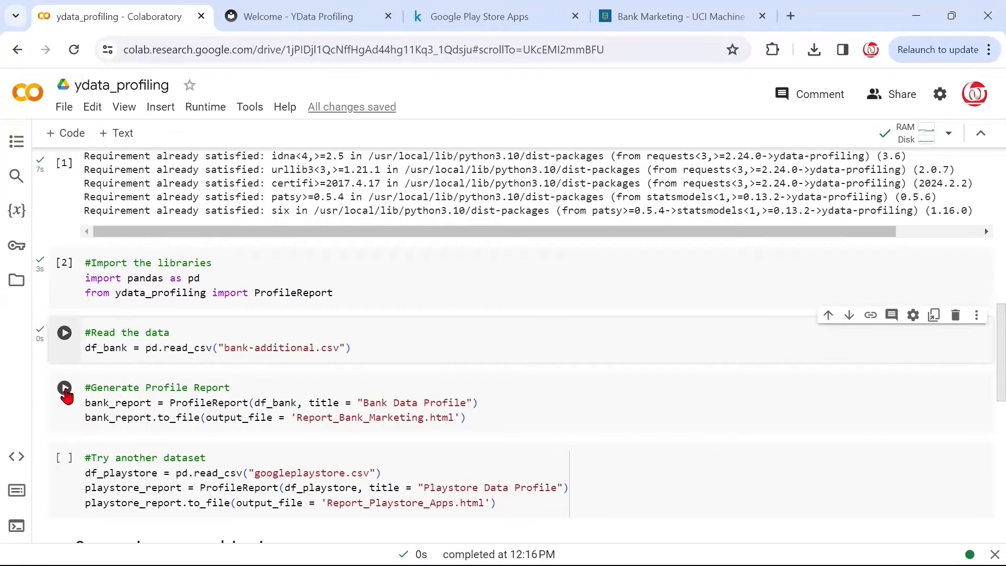
{"action": "left_click", "coordinate": [64, 387]}
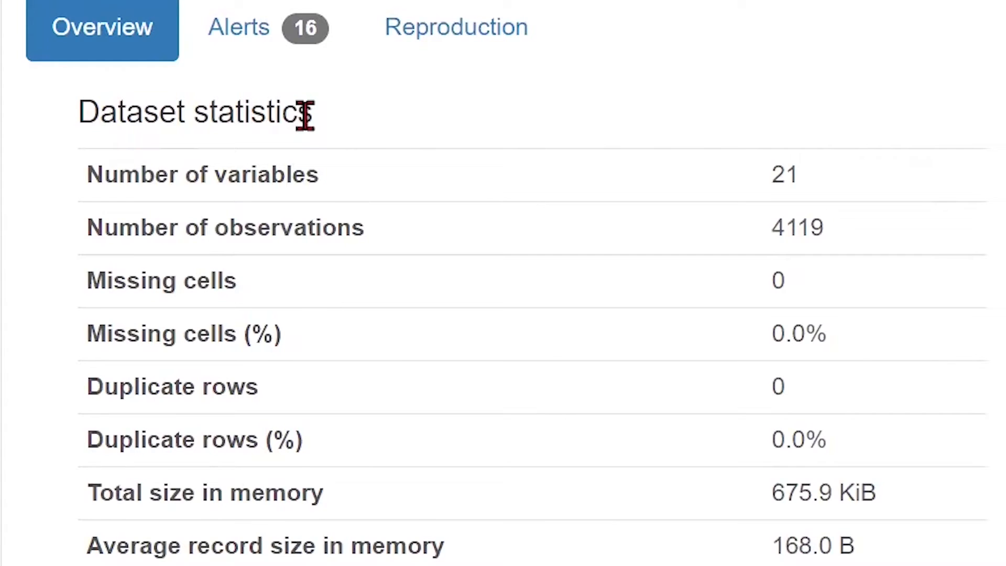
{"action": "mouse_move", "coordinate": [659, 193]}
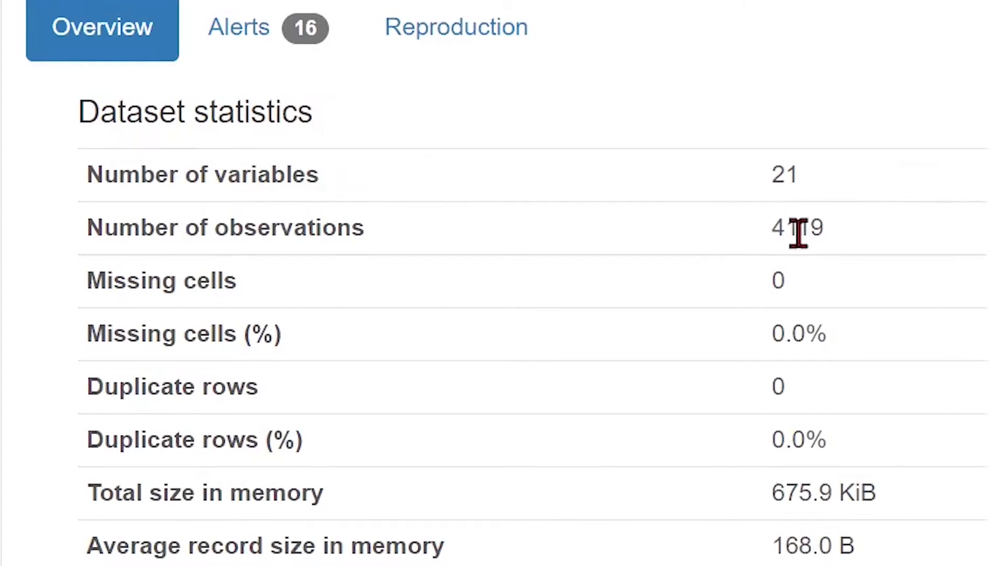
{"action": "mouse_move", "coordinate": [792, 290]}
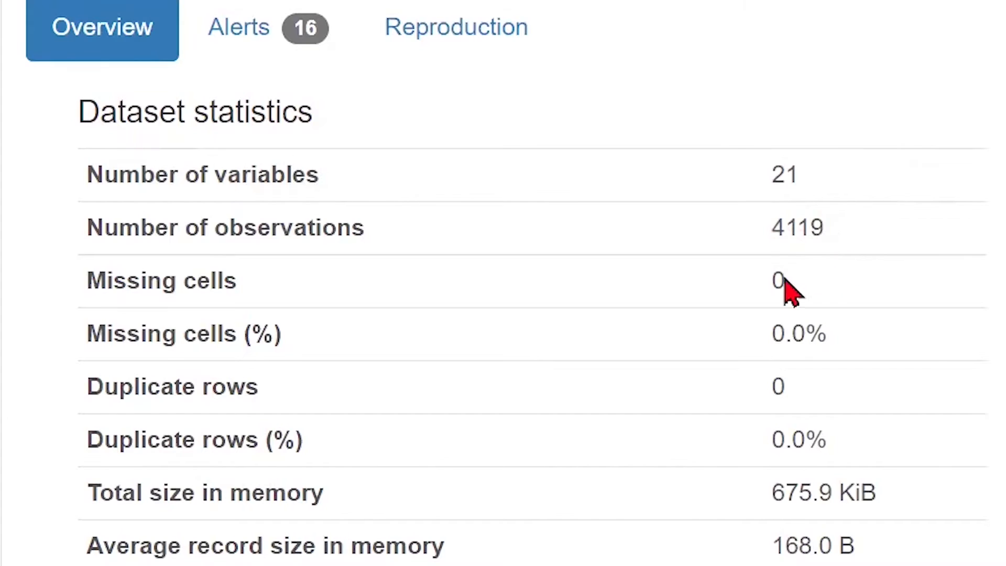
{"action": "mouse_move", "coordinate": [764, 296]}
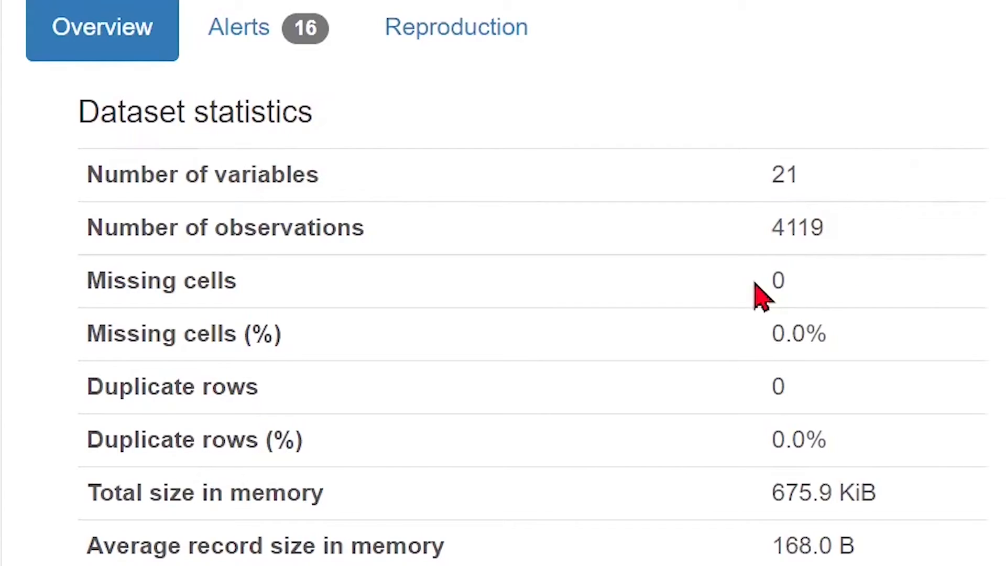
{"action": "mouse_move", "coordinate": [761, 350]}
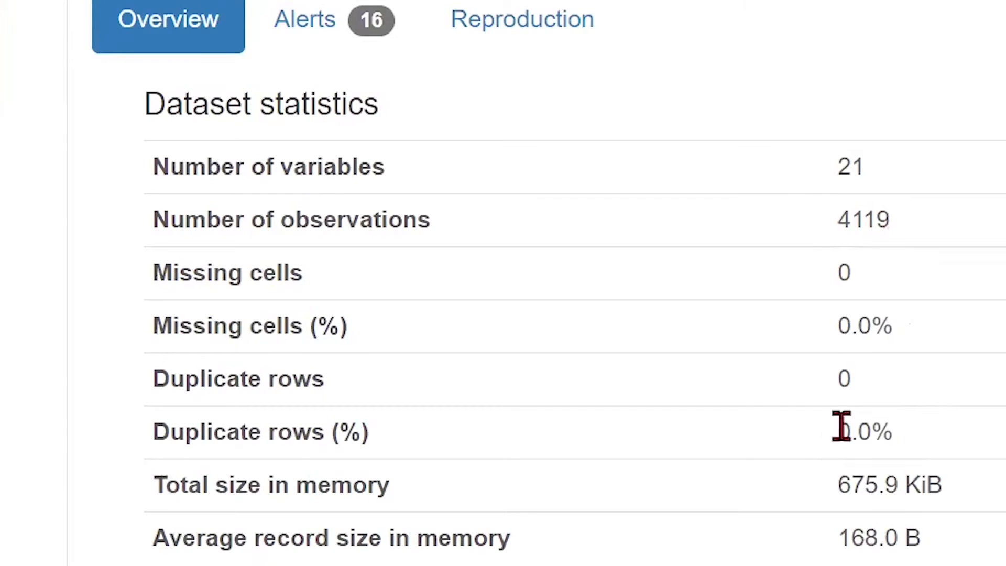
{"action": "mouse_move", "coordinate": [905, 456]}
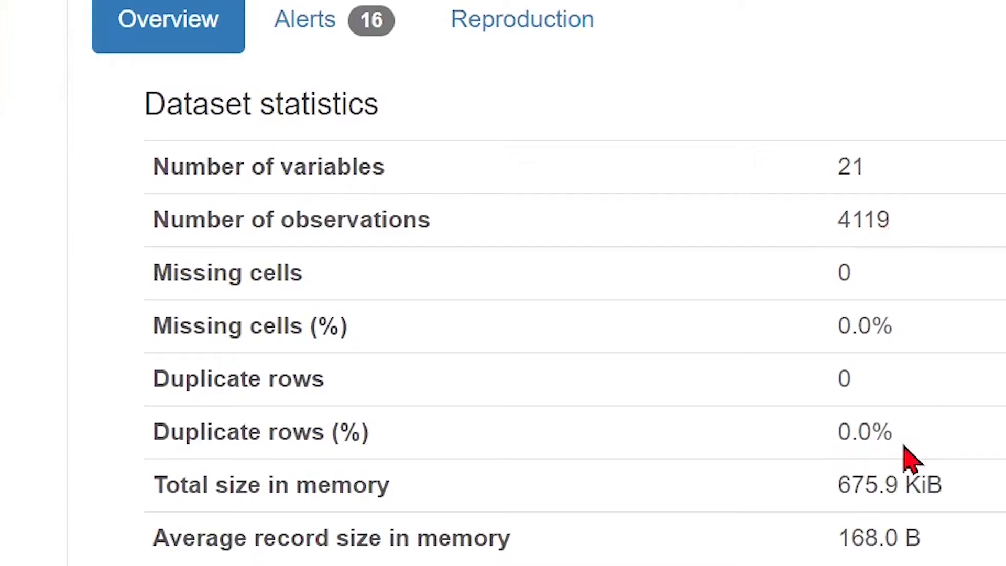
{"action": "mouse_move", "coordinate": [904, 472]}
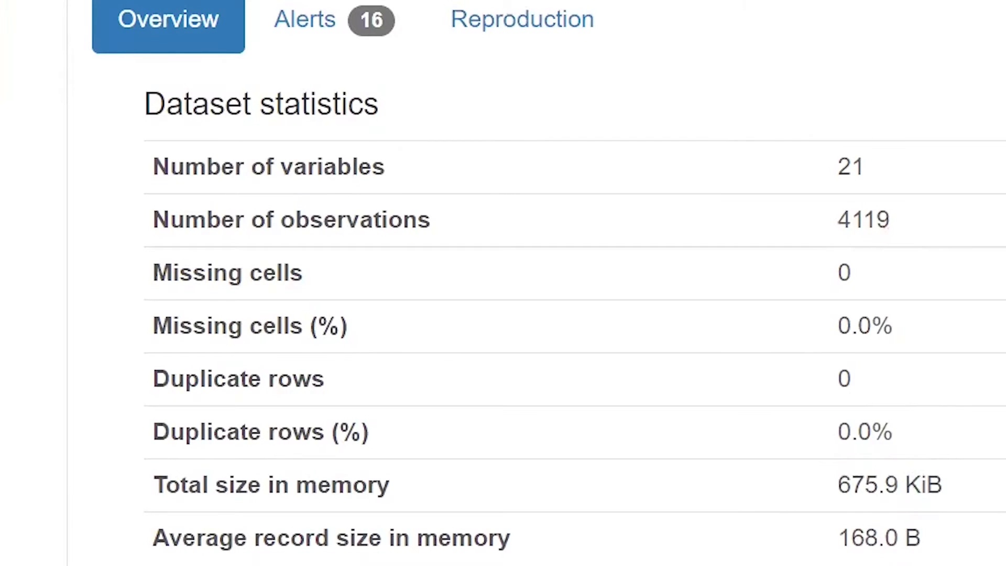
{"action": "scroll", "scroll_direction": "down", "scroll_amount": 3}
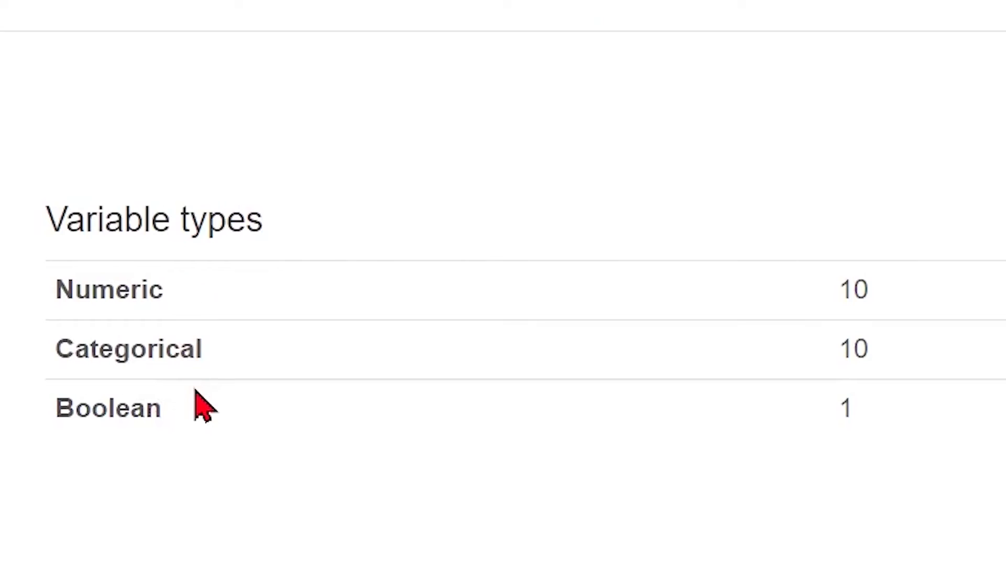
{"action": "mouse_move", "coordinate": [204, 308]}
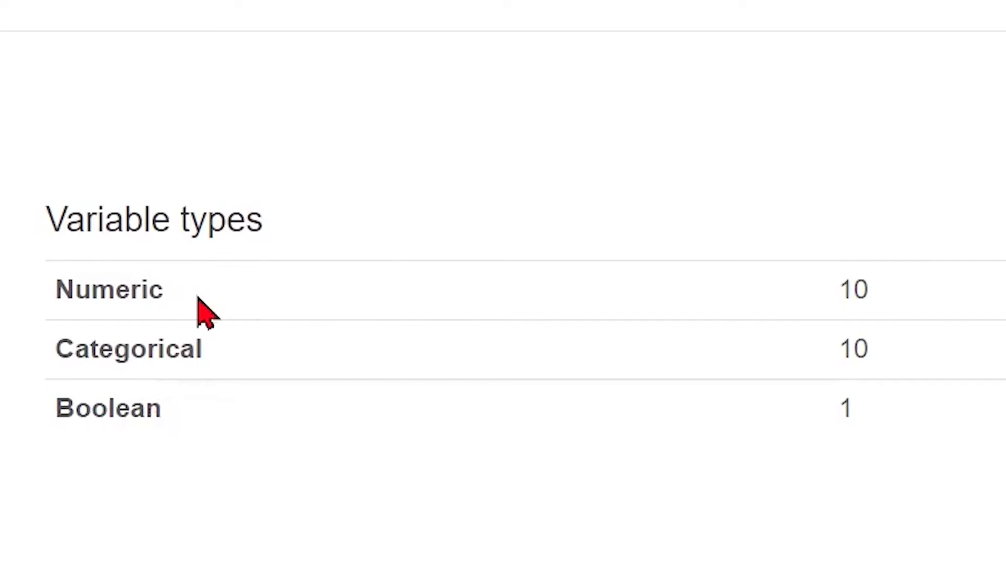
{"action": "mouse_move", "coordinate": [600, 370]}
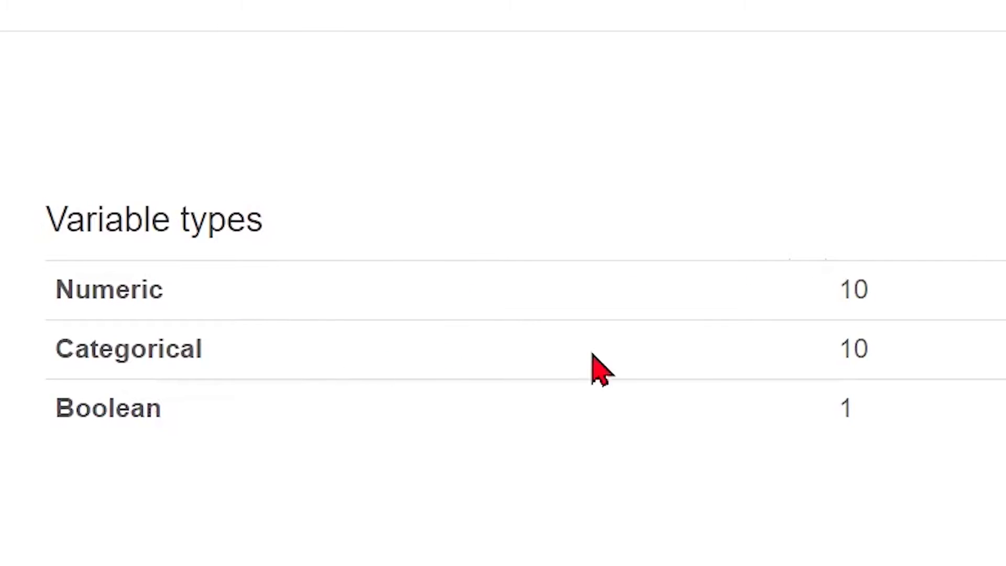
{"action": "mouse_move", "coordinate": [751, 414]}
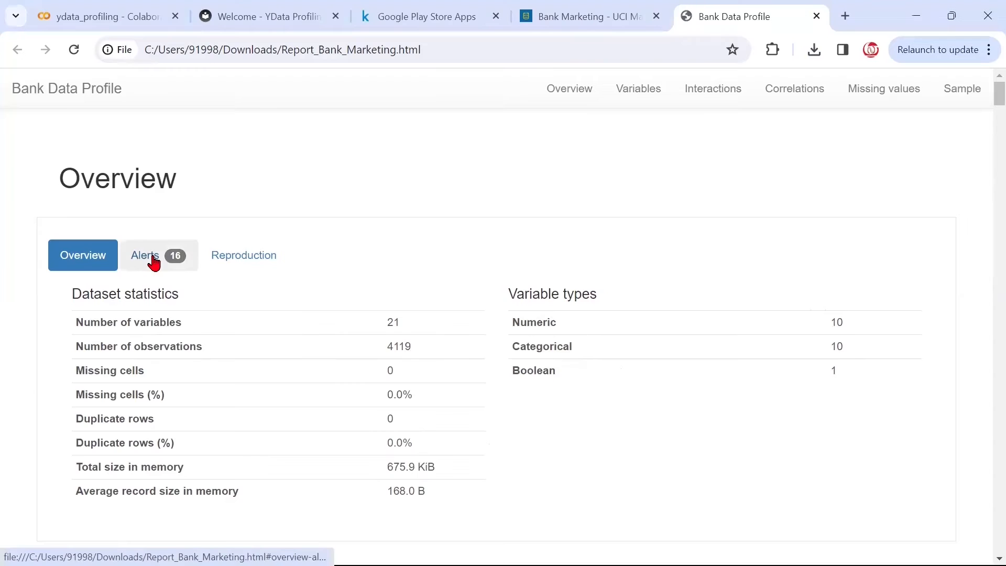
{"action": "left_click", "coordinate": [145, 254]}
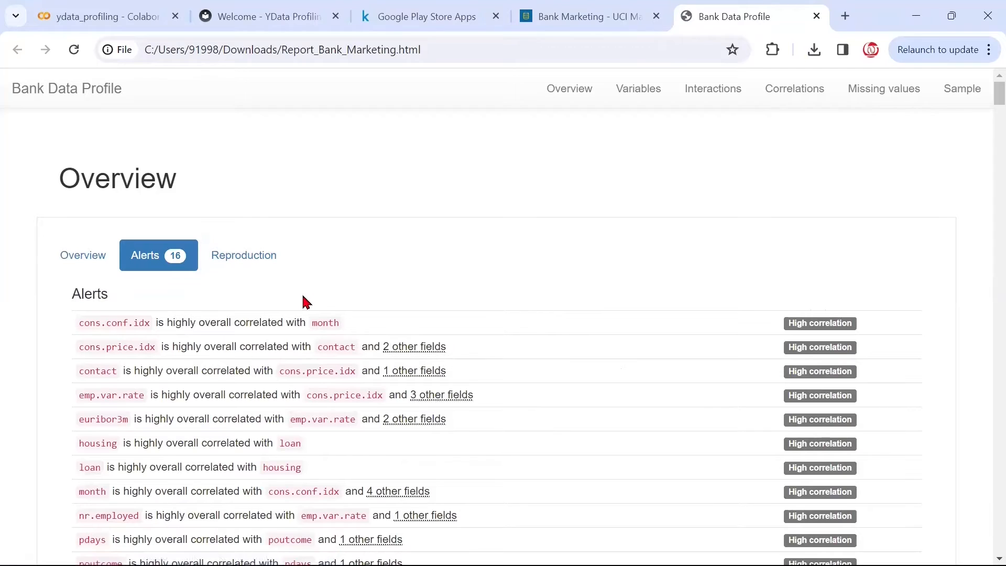
{"action": "mouse_move", "coordinate": [755, 323]}
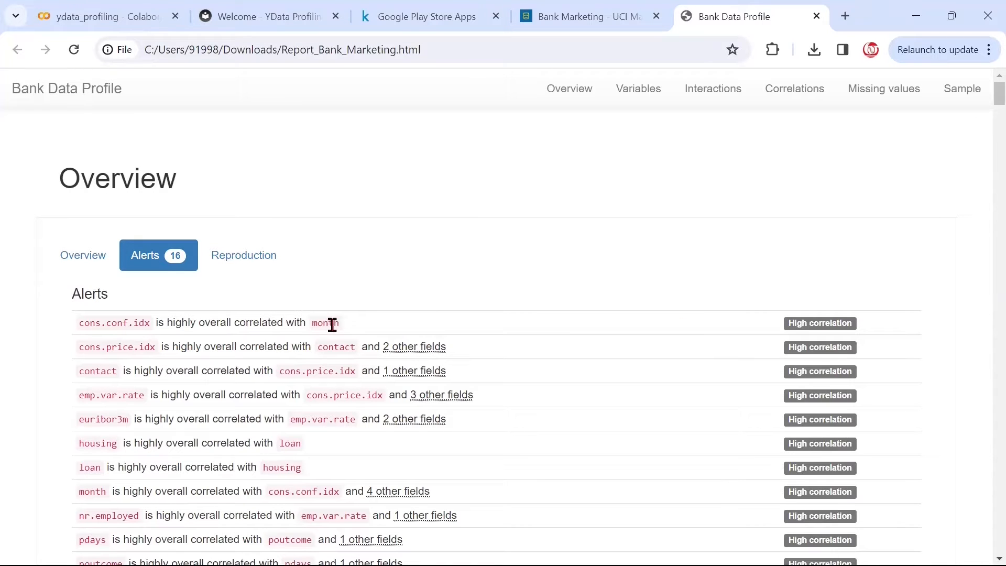
{"action": "mouse_move", "coordinate": [340, 332]}
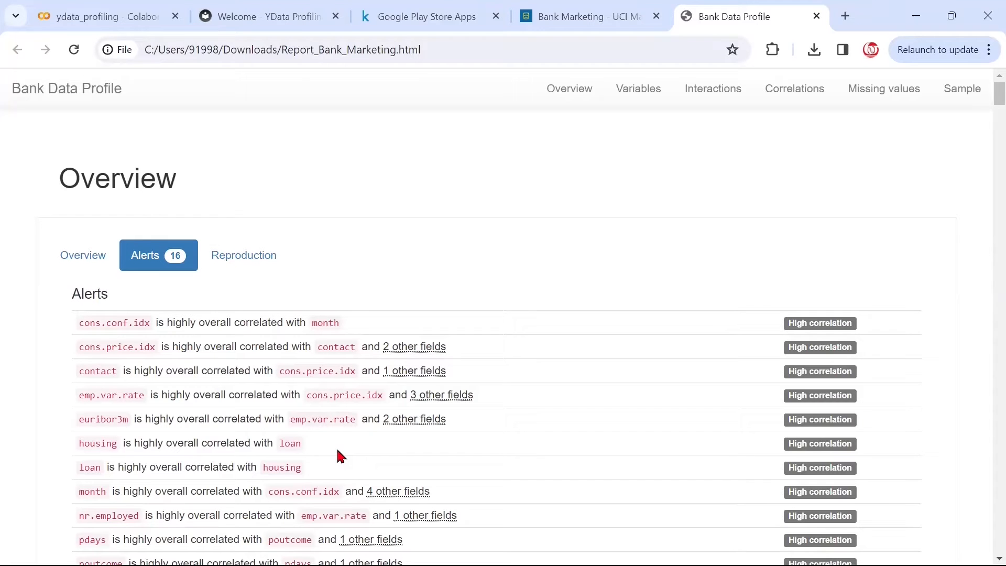
{"action": "scroll", "scroll_direction": "down", "scroll_amount": 3}
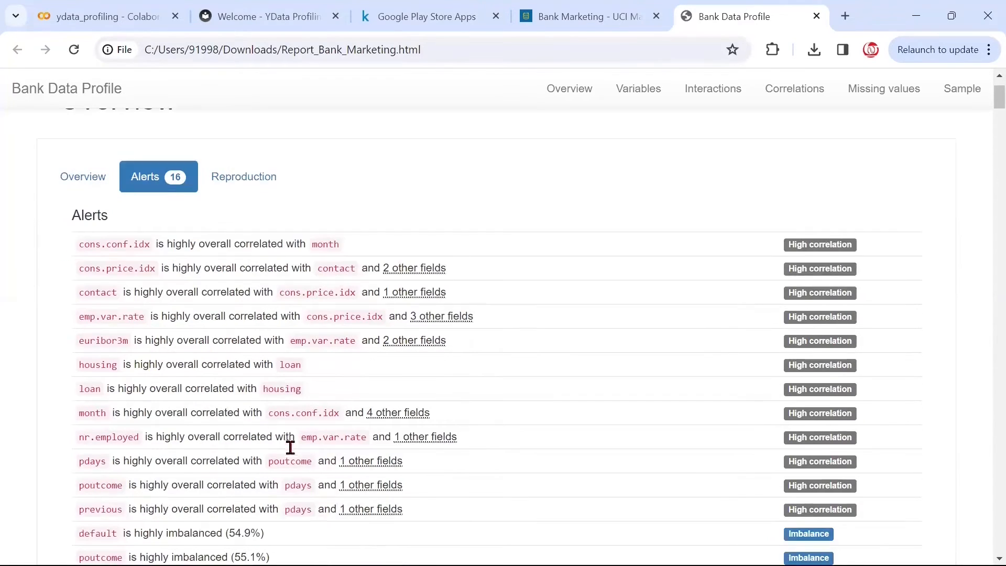
{"action": "scroll", "scroll_direction": "down", "scroll_amount": 3}
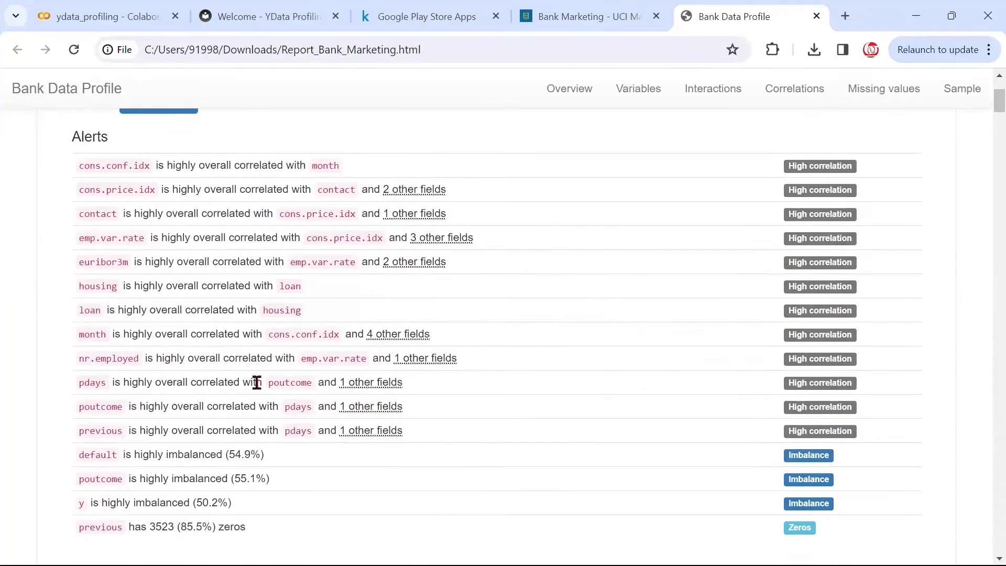
{"action": "mouse_move", "coordinate": [269, 348]}
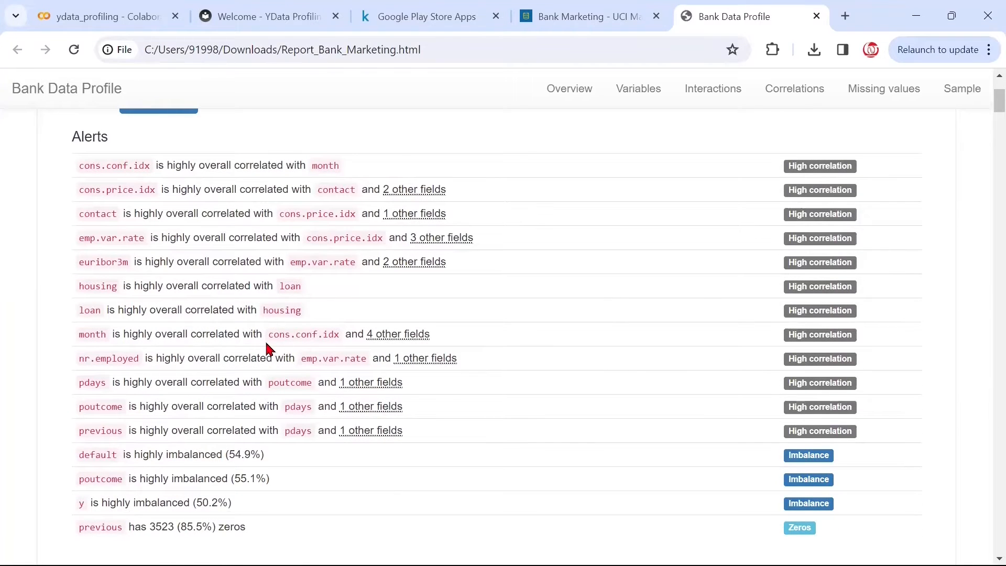
{"action": "scroll", "scroll_direction": "down", "scroll_amount": 3}
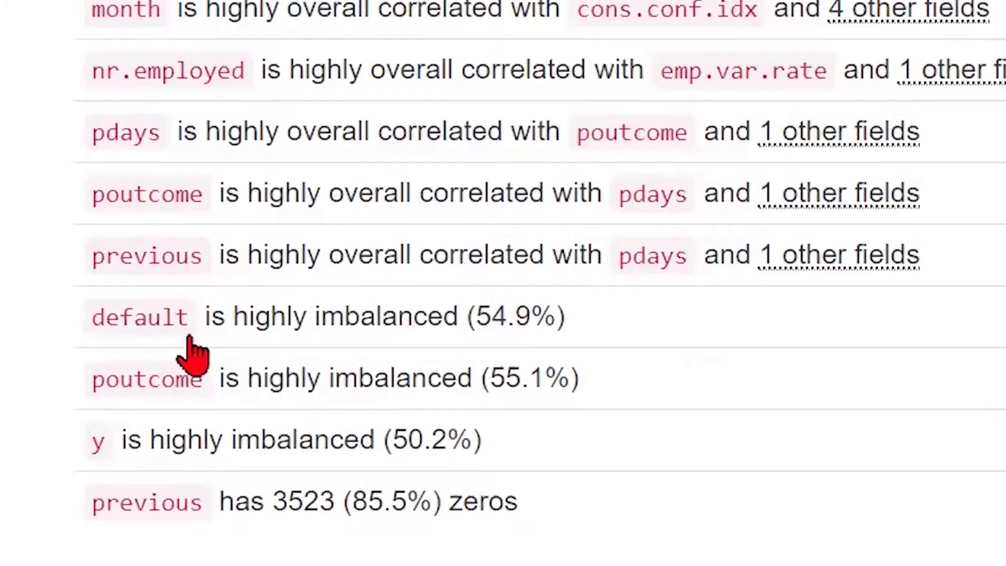
{"action": "mouse_move", "coordinate": [542, 324]}
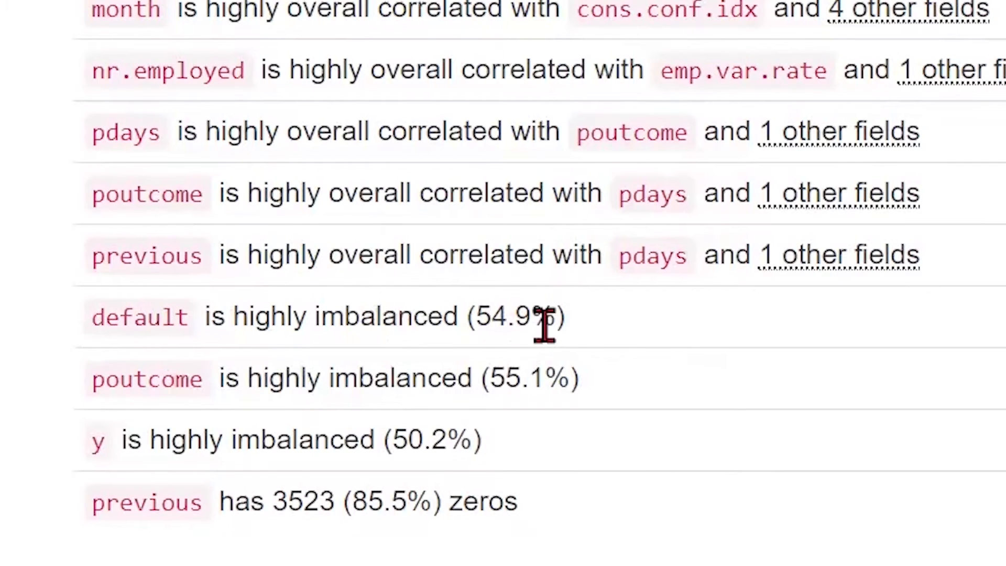
{"action": "mouse_move", "coordinate": [580, 350]}
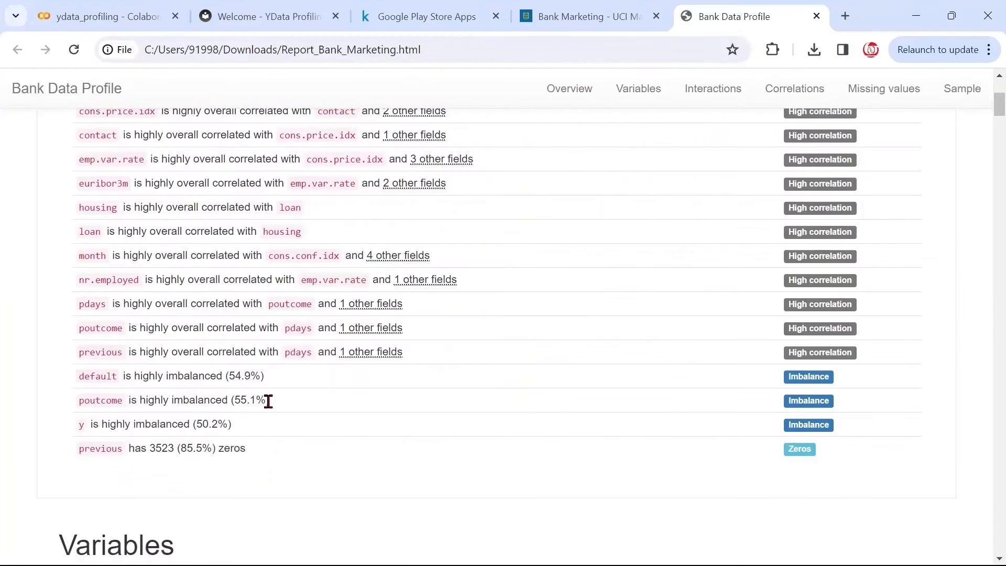
{"action": "mouse_move", "coordinate": [268, 396]}
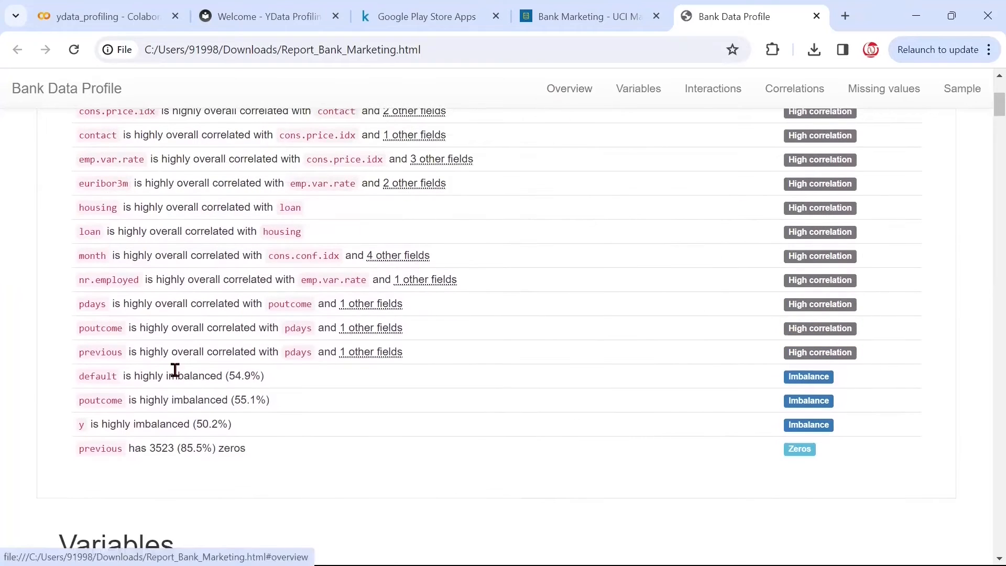
{"action": "scroll", "scroll_direction": "down", "scroll_amount": 3}
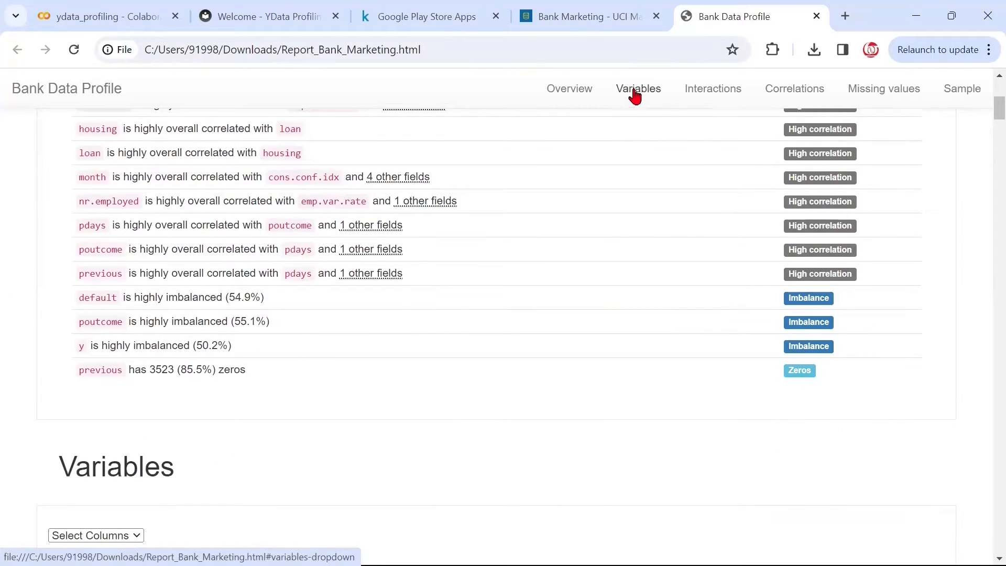
- Review age in Variables: 67 distinct values, mean 40.11, with its histogram
{"action": "left_click", "coordinate": [638, 88]}
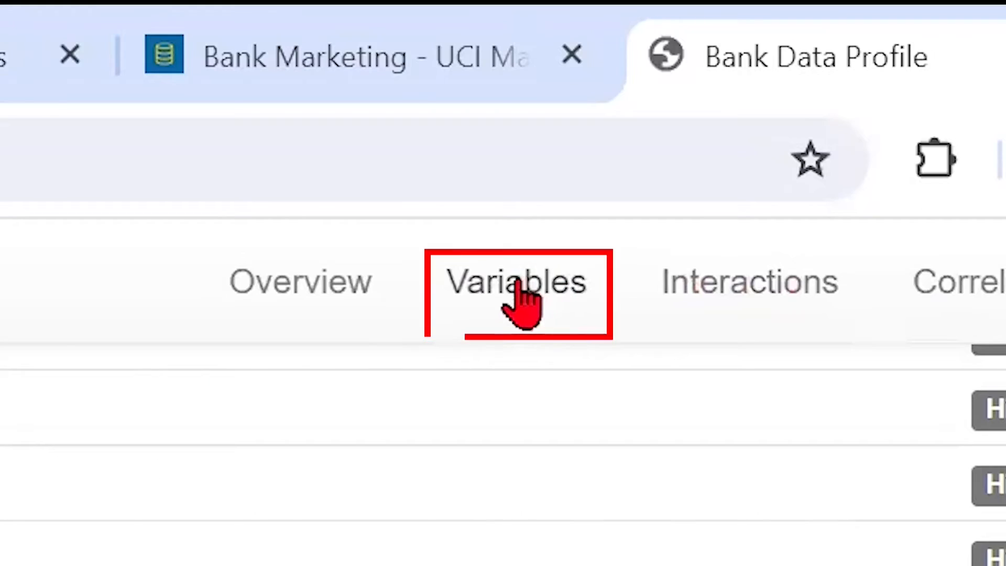
{"action": "left_click", "coordinate": [638, 88]}
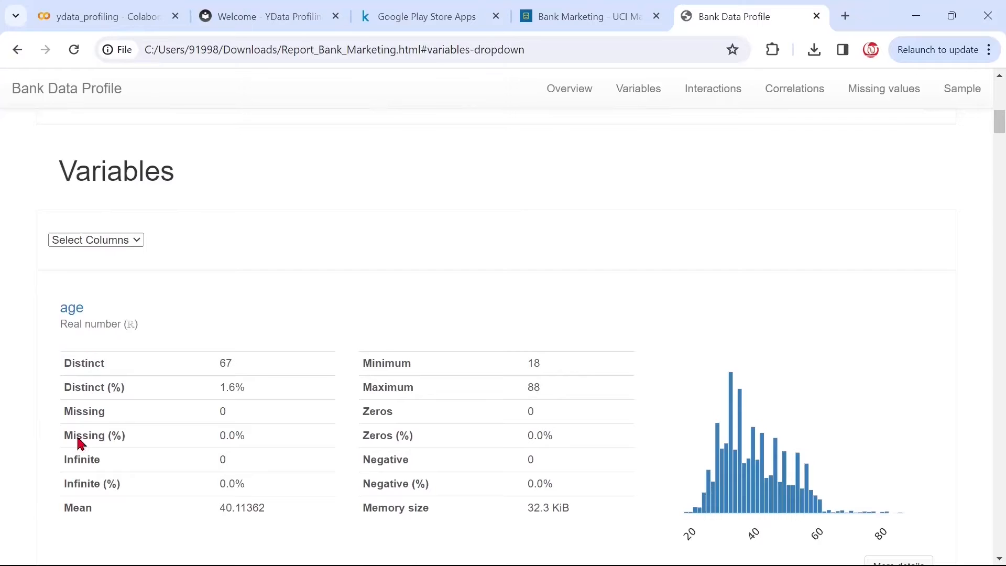
{"action": "left_click", "coordinate": [96, 239]}
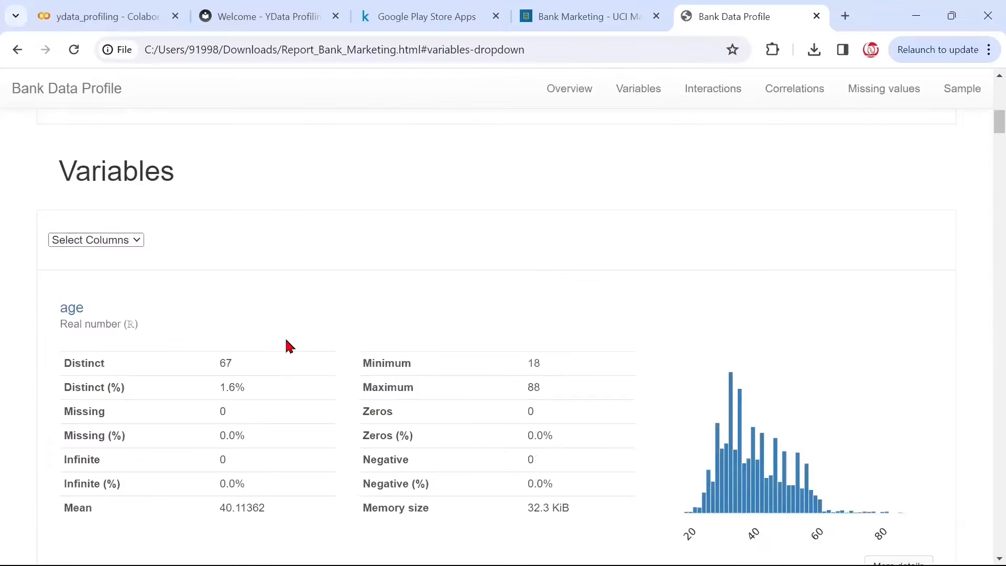
{"action": "scroll", "scroll_direction": "down", "scroll_amount": 3}
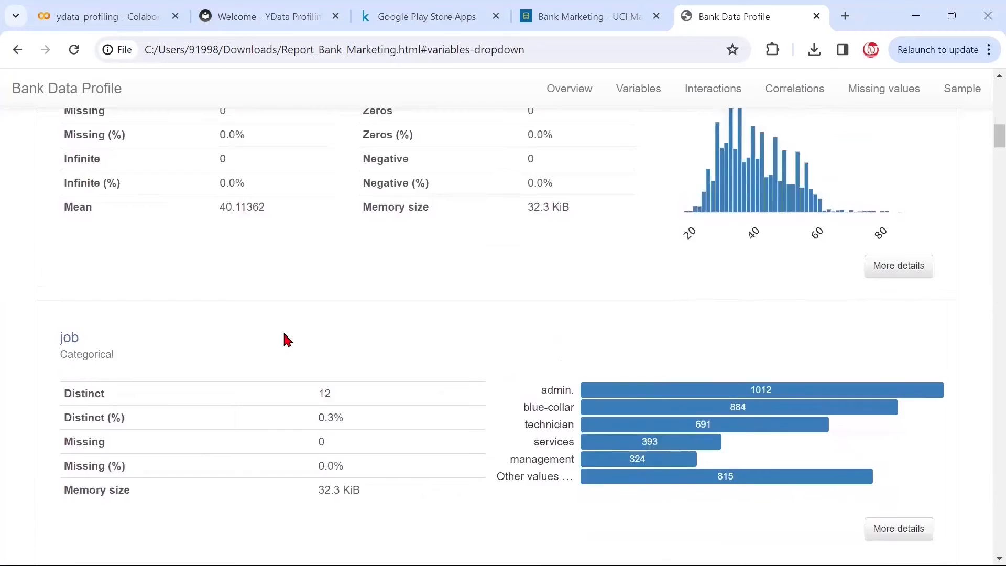
{"action": "scroll", "scroll_direction": "up", "scroll_amount": 3}
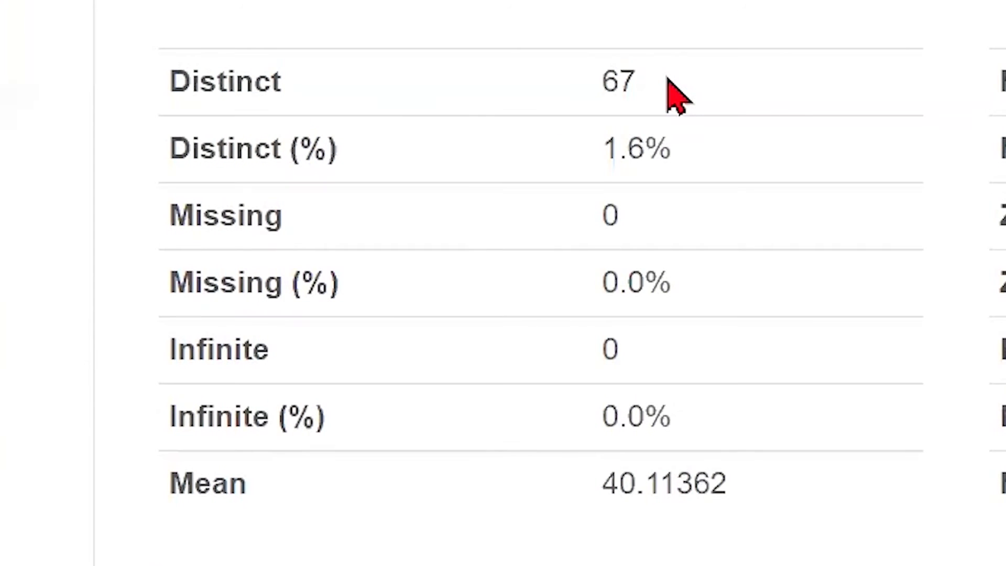
{"action": "mouse_move", "coordinate": [667, 147]}
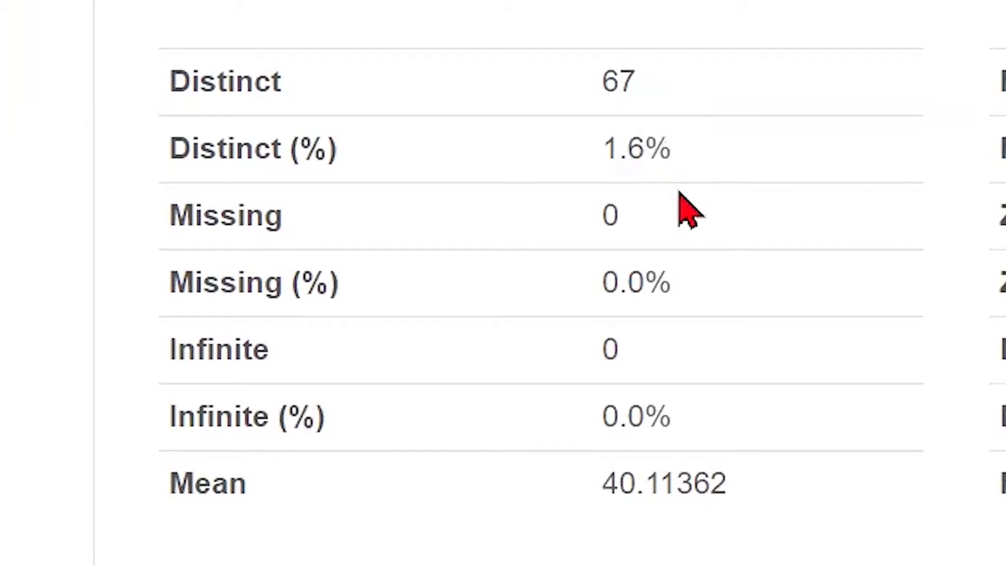
{"action": "mouse_move", "coordinate": [608, 390]}
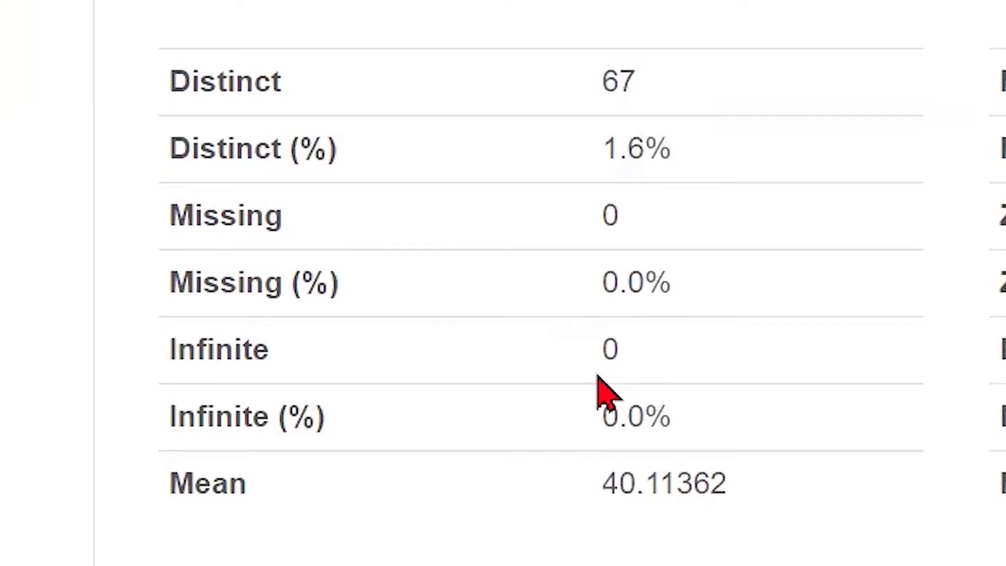
{"action": "mouse_move", "coordinate": [644, 375]}
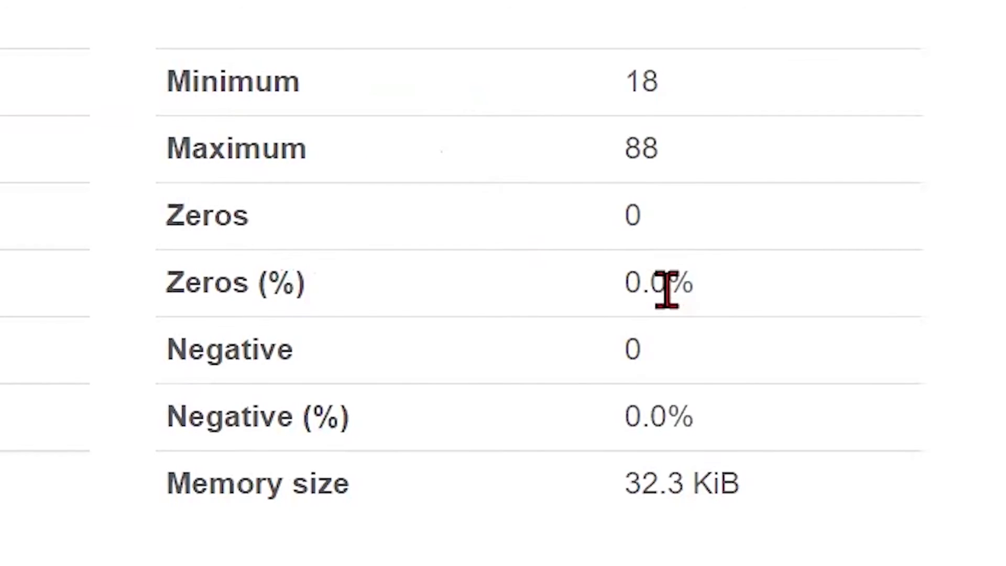
{"action": "mouse_move", "coordinate": [668, 411]}
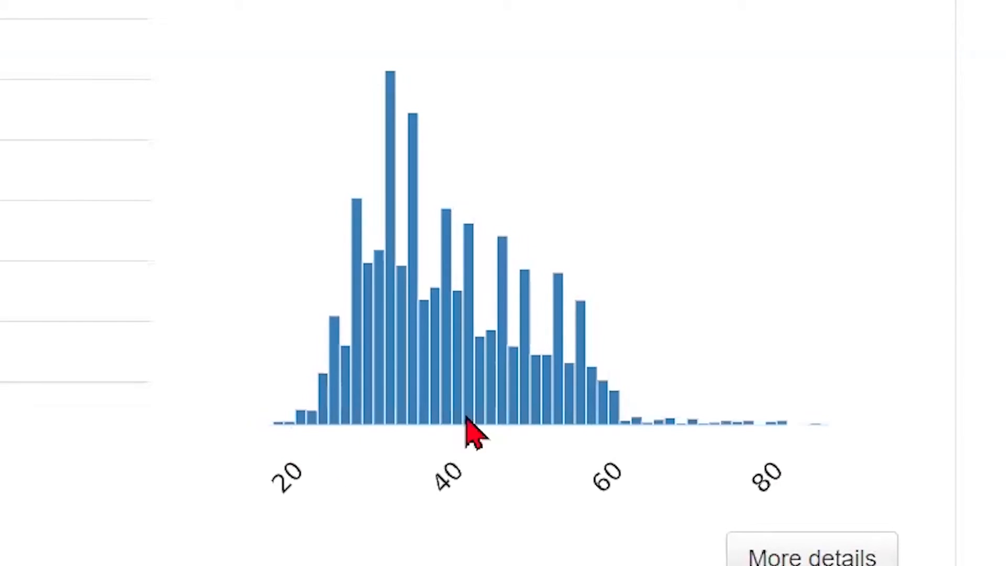
{"action": "mouse_move", "coordinate": [764, 423]}
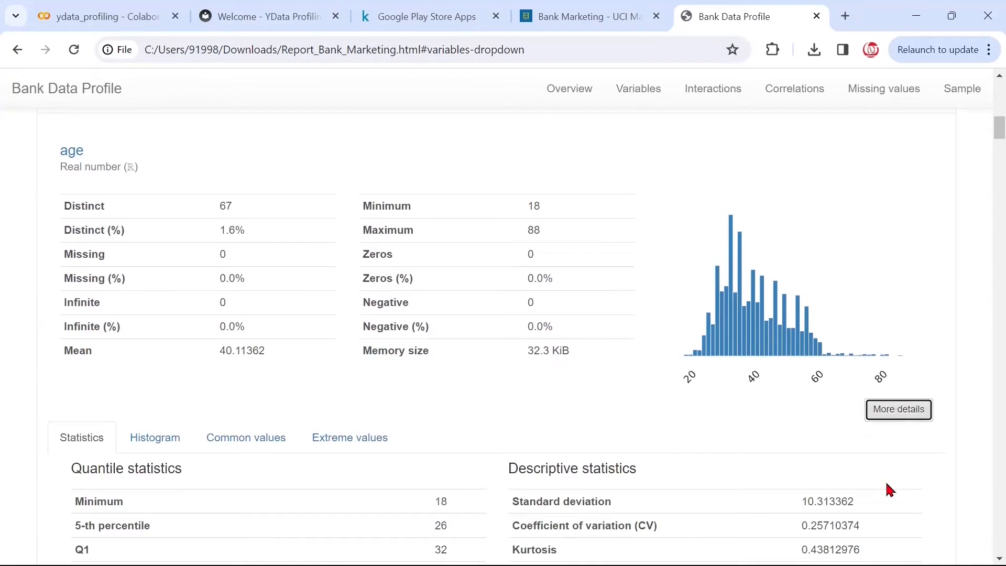
- Read age's detailed statistics: median 38, standard deviation 10.31, skewness 0.72
{"action": "scroll", "scroll_direction": "down", "scroll_amount": 3}
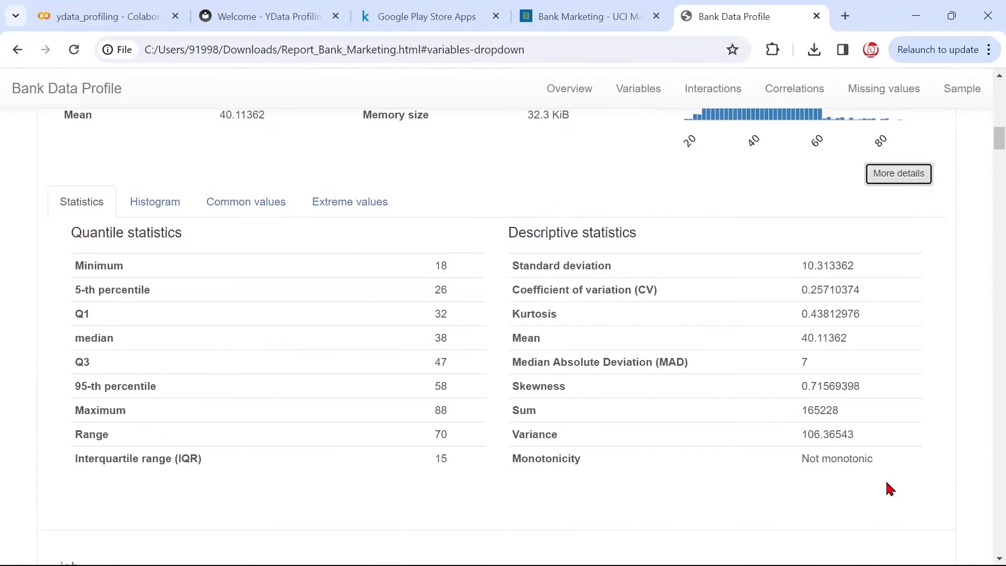
{"action": "mouse_move", "coordinate": [113, 326]}
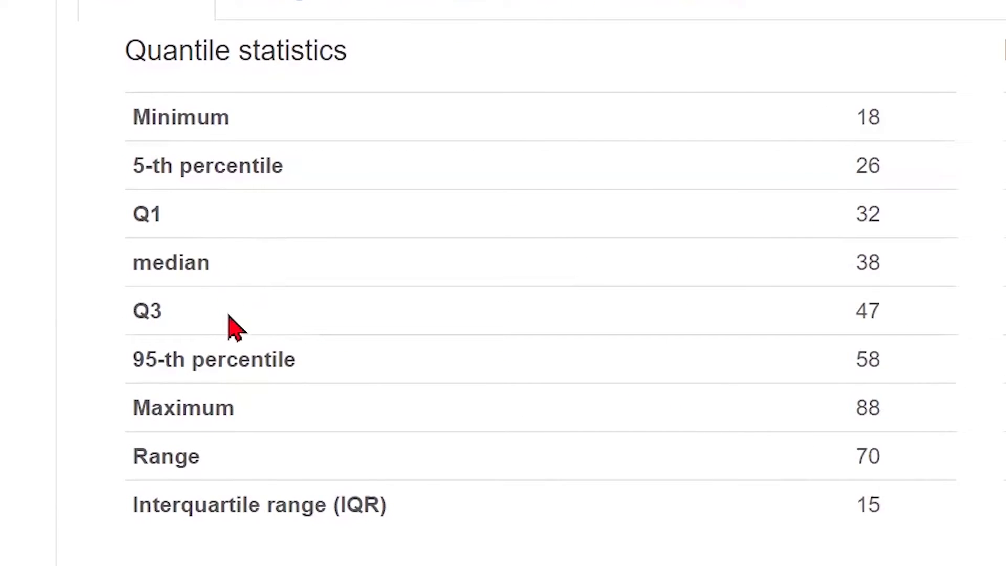
{"action": "mouse_move", "coordinate": [245, 166]}
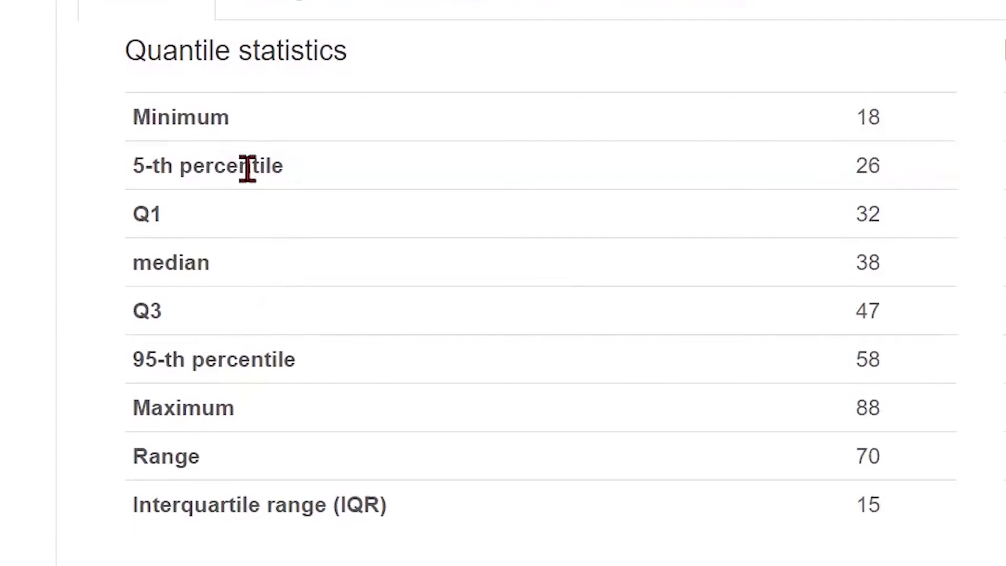
{"action": "mouse_move", "coordinate": [275, 375]}
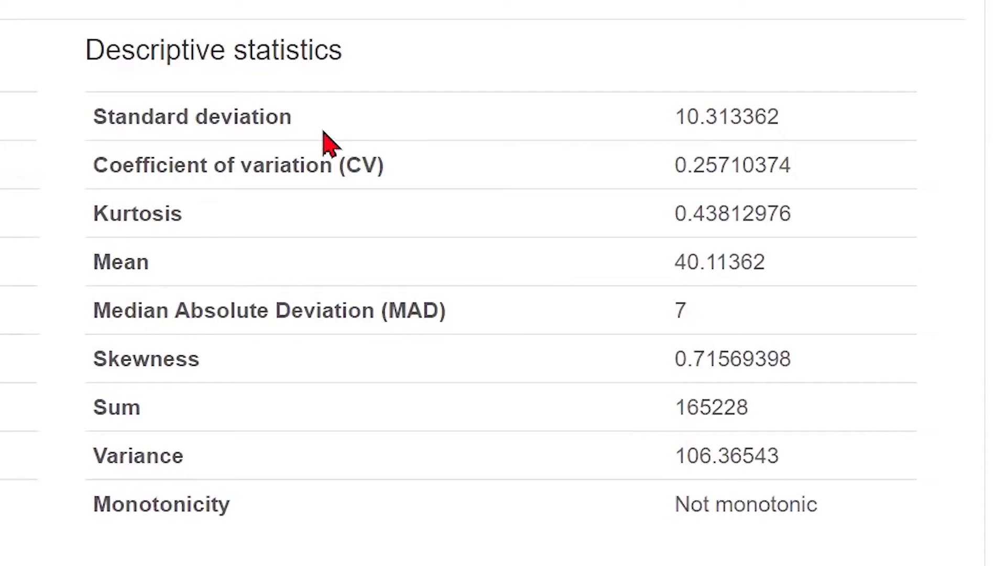
{"action": "mouse_move", "coordinate": [289, 116]}
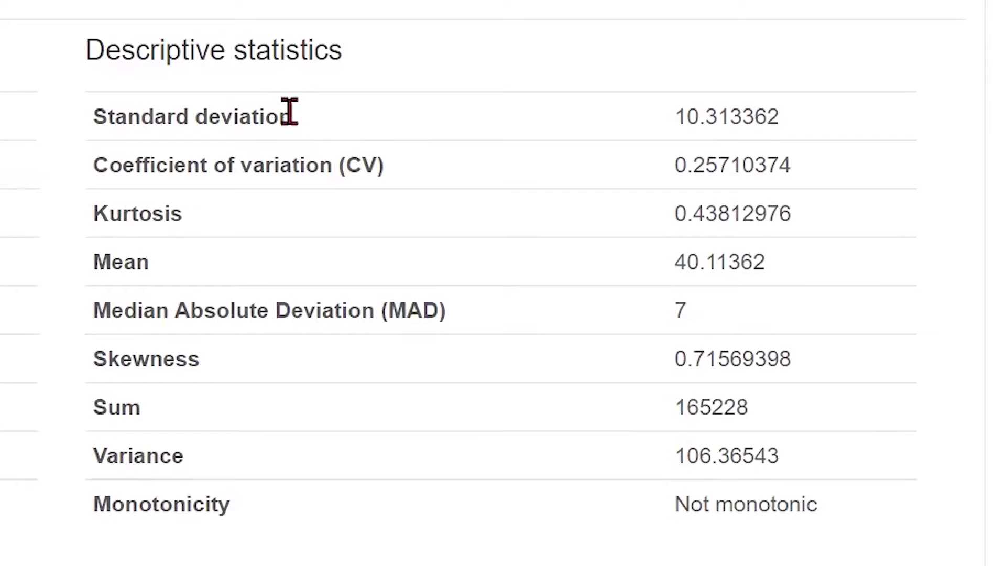
{"action": "mouse_move", "coordinate": [276, 178]}
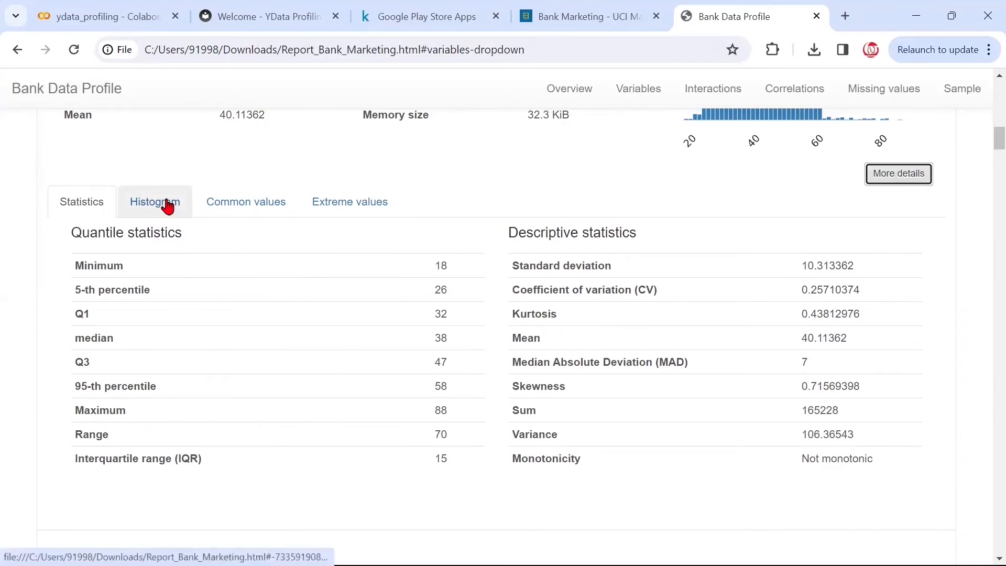
- Review age's histogram, common values (32 most frequent) and its ten largest values from 88 downward
{"action": "left_click", "coordinate": [154, 201]}
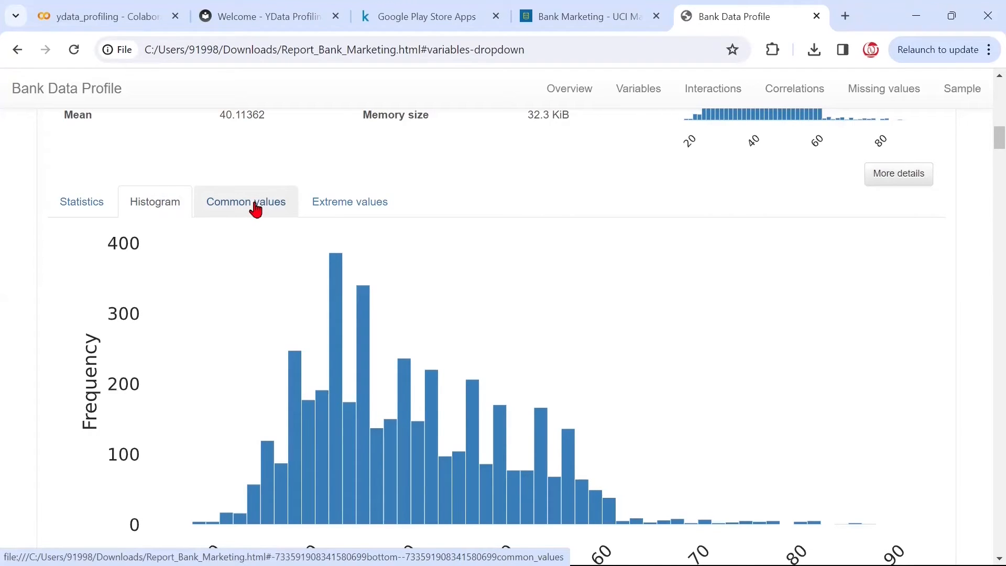
{"action": "left_click", "coordinate": [245, 201]}
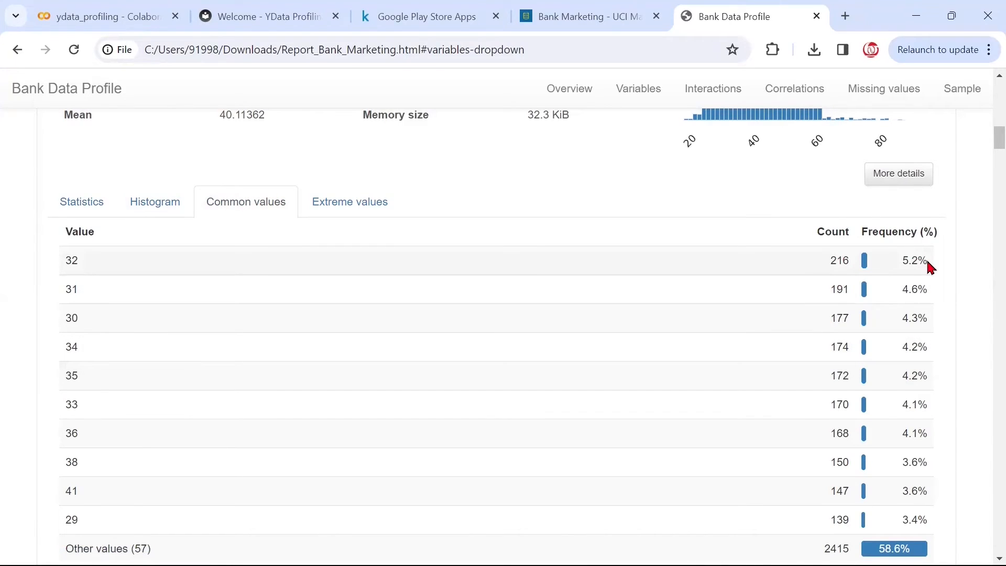
{"action": "mouse_move", "coordinate": [87, 271]}
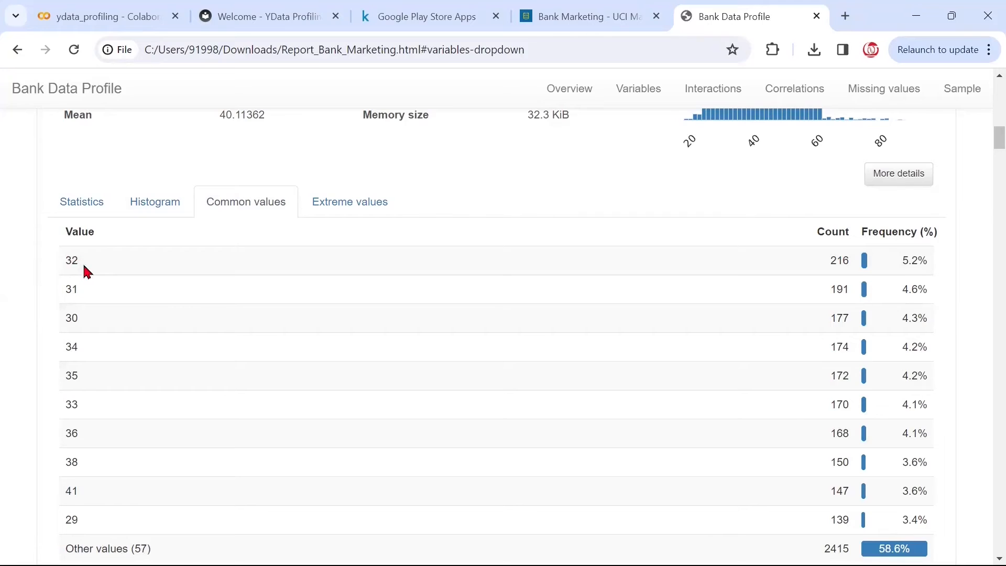
{"action": "mouse_move", "coordinate": [840, 273]}
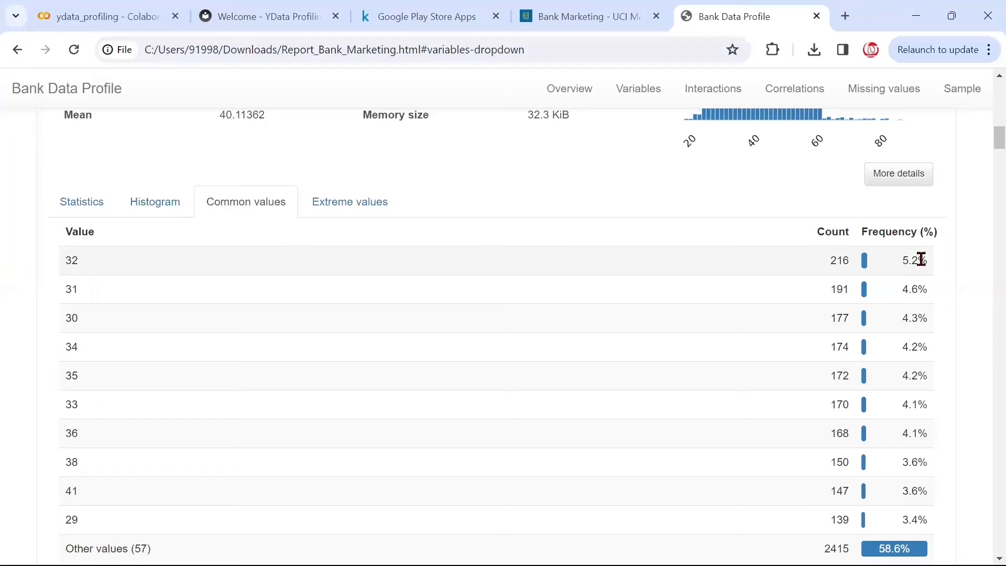
{"action": "left_click", "coordinate": [349, 201]}
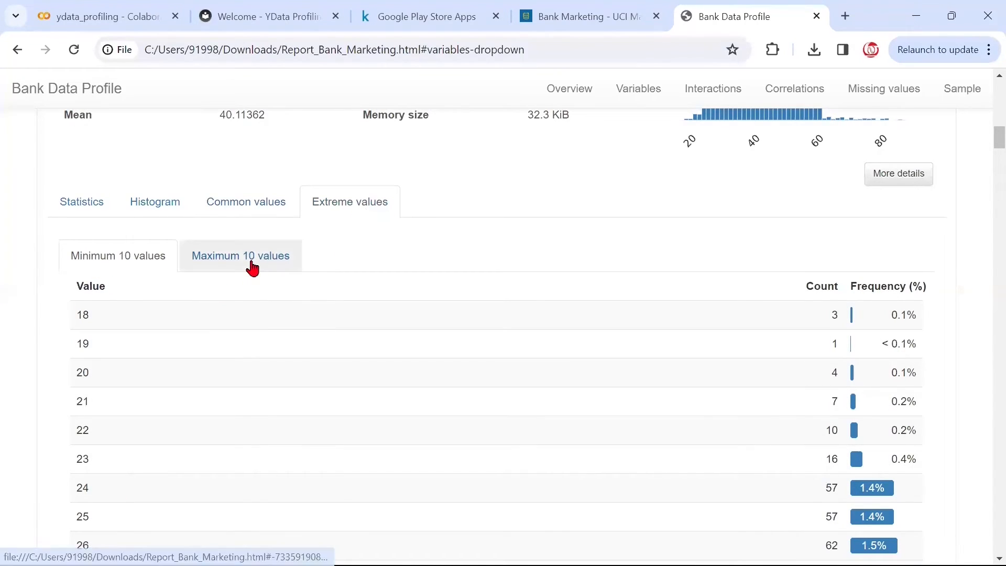
{"action": "mouse_move", "coordinate": [273, 256]}
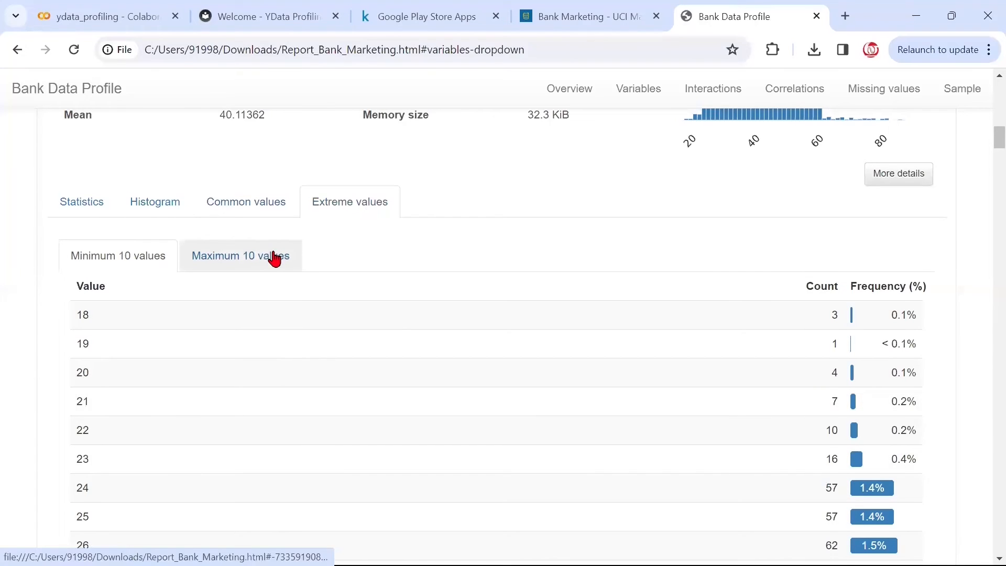
{"action": "left_click", "coordinate": [239, 256]}
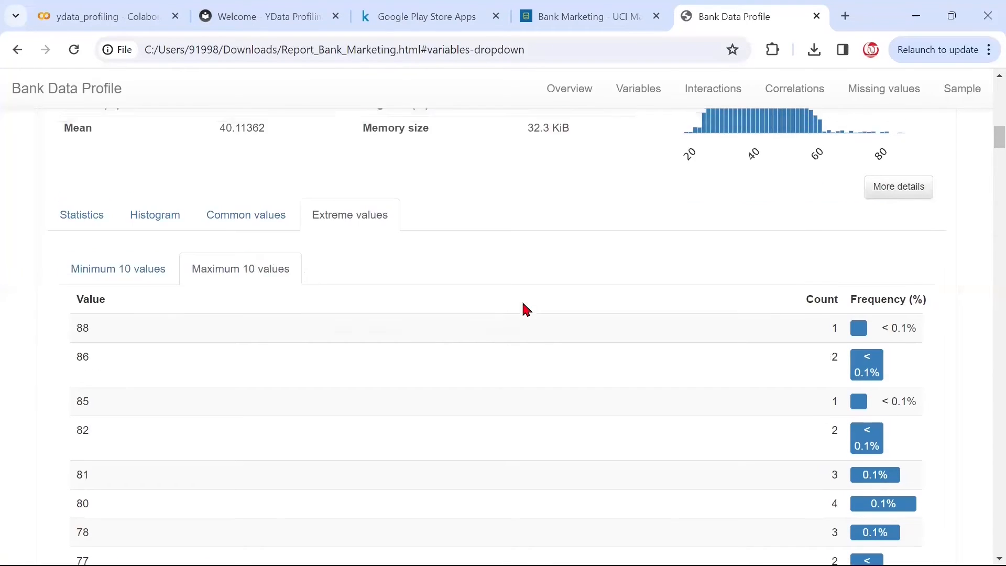
{"action": "scroll", "scroll_direction": "down", "scroll_amount": 3}
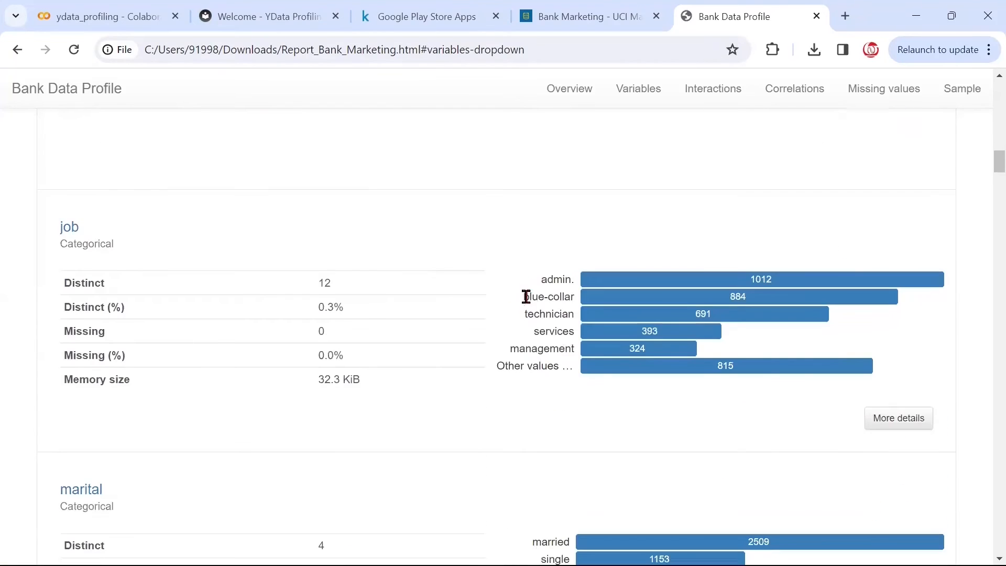
{"action": "mouse_move", "coordinate": [95, 236]}
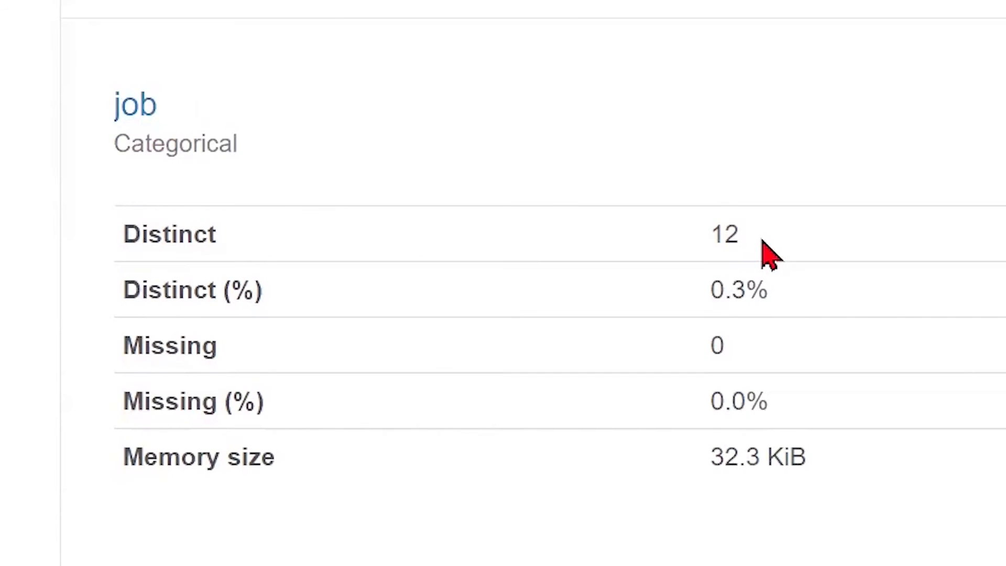
{"action": "mouse_move", "coordinate": [788, 313]}
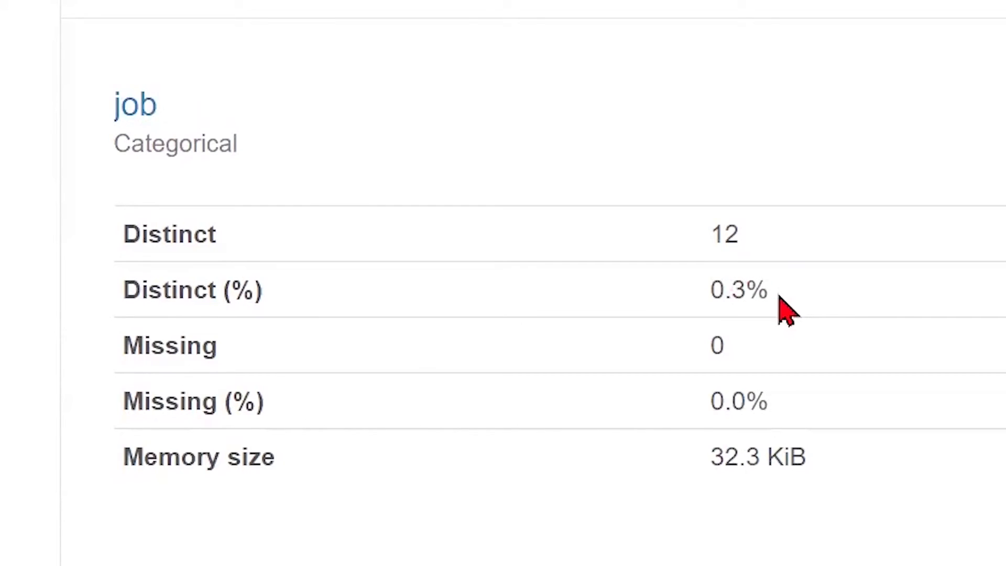
{"action": "mouse_move", "coordinate": [780, 337]}
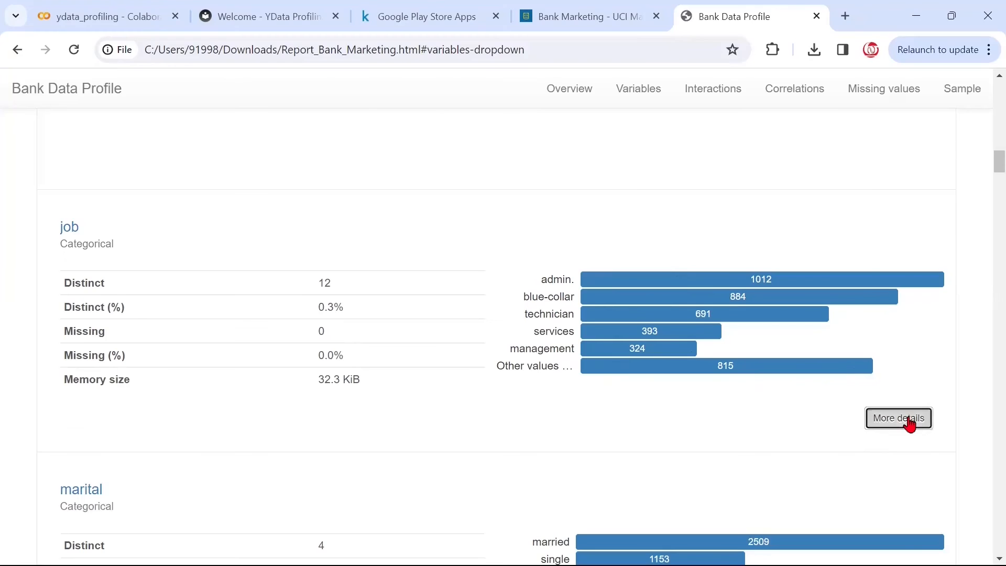
- Expand job's details to its category table: admin. 24.6%, blue-collar 21.5%, down to housemaid 2.7%
{"action": "left_click", "coordinate": [898, 418]}
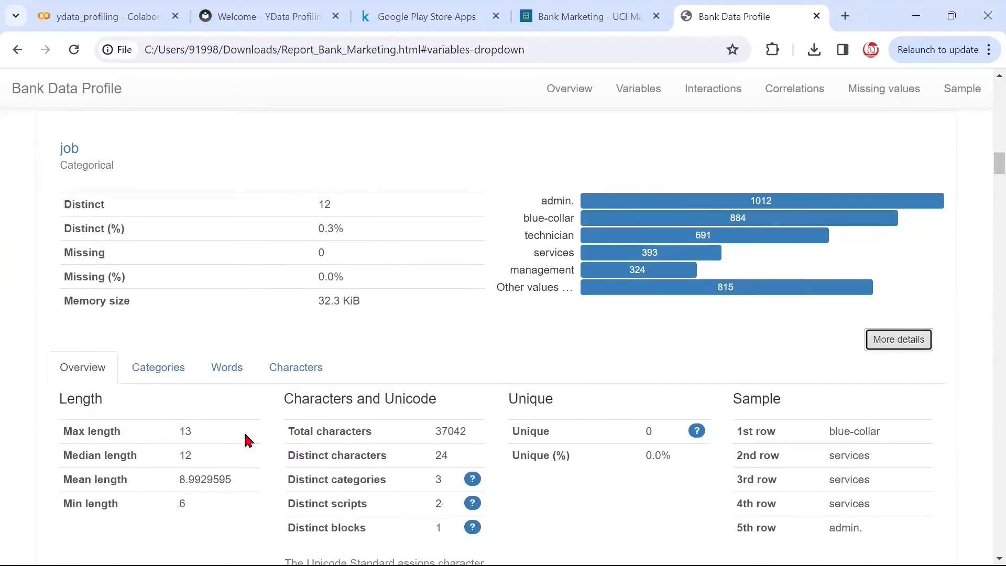
{"action": "left_click", "coordinate": [159, 367]}
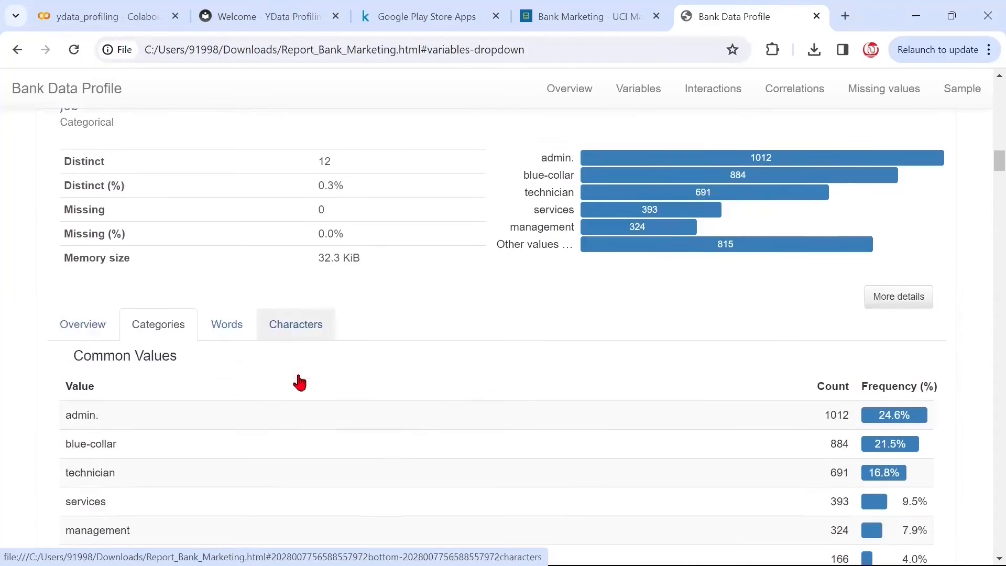
{"action": "scroll", "scroll_direction": "down", "scroll_amount": 3}
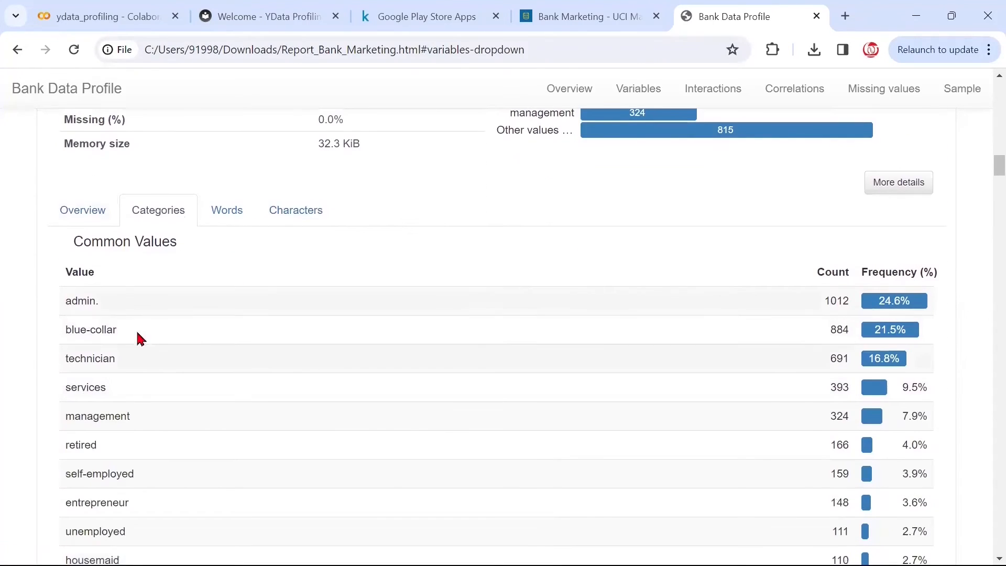
{"action": "mouse_move", "coordinate": [847, 306]}
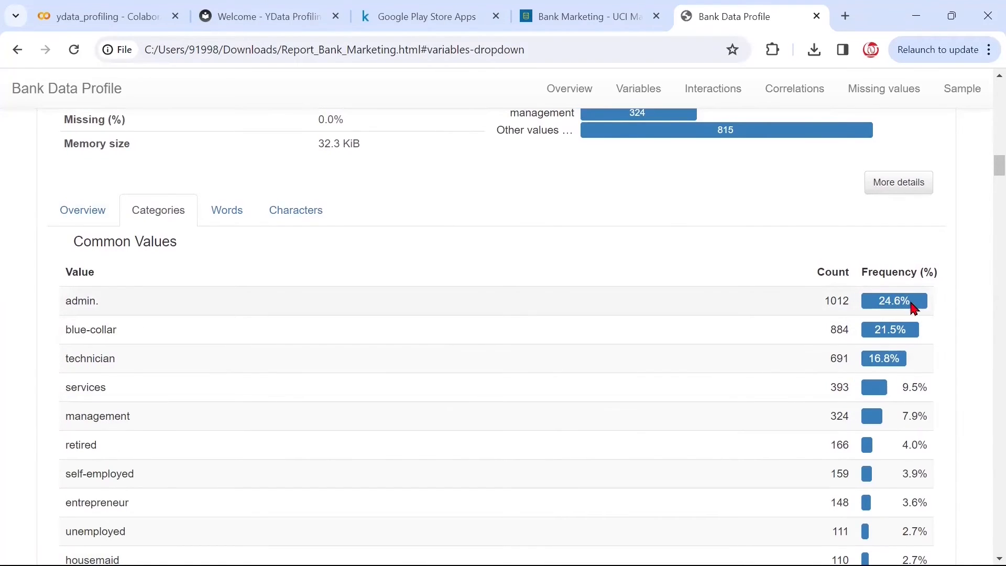
{"action": "mouse_move", "coordinate": [890, 296]}
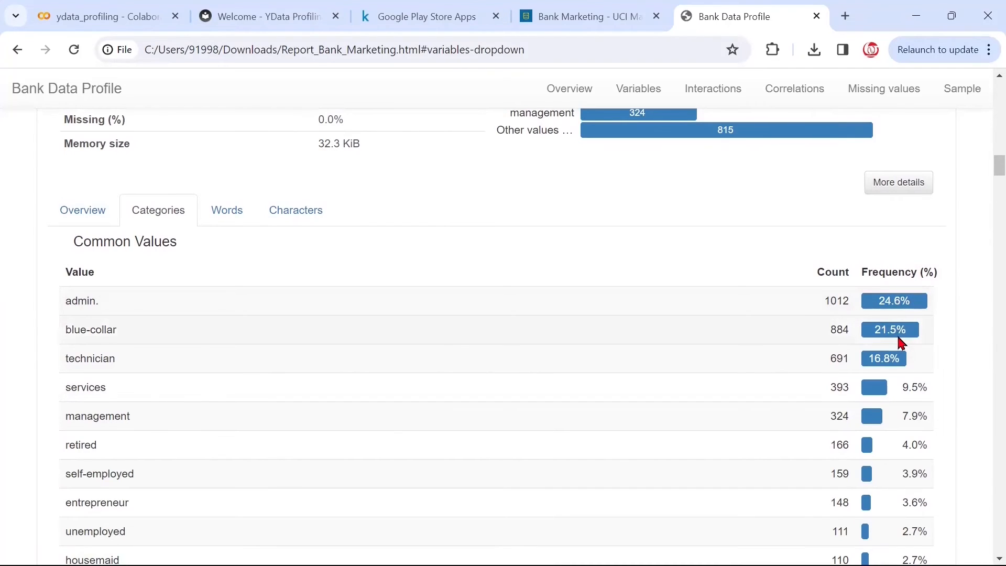
{"action": "mouse_move", "coordinate": [563, 329]}
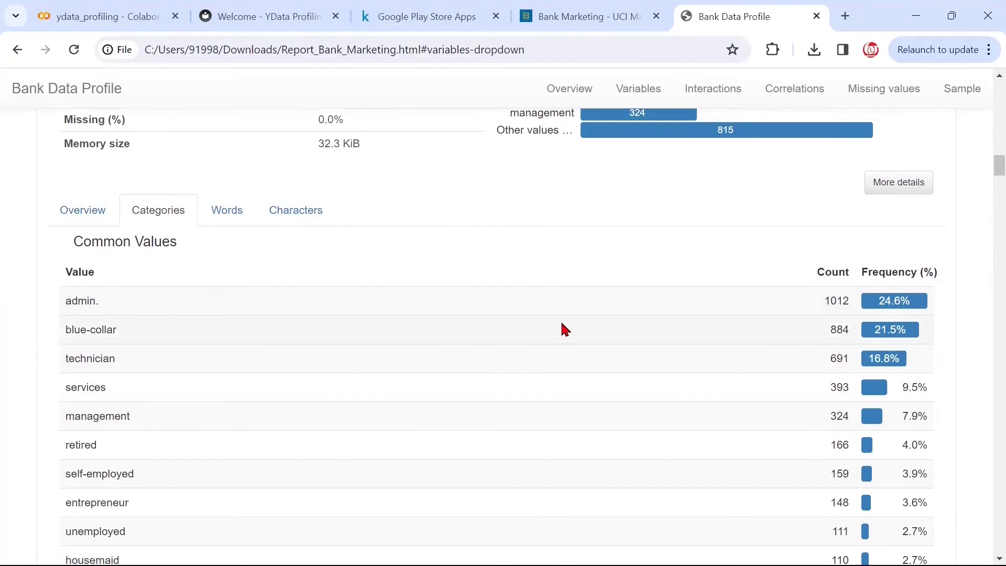
{"action": "mouse_move", "coordinate": [429, 443]}
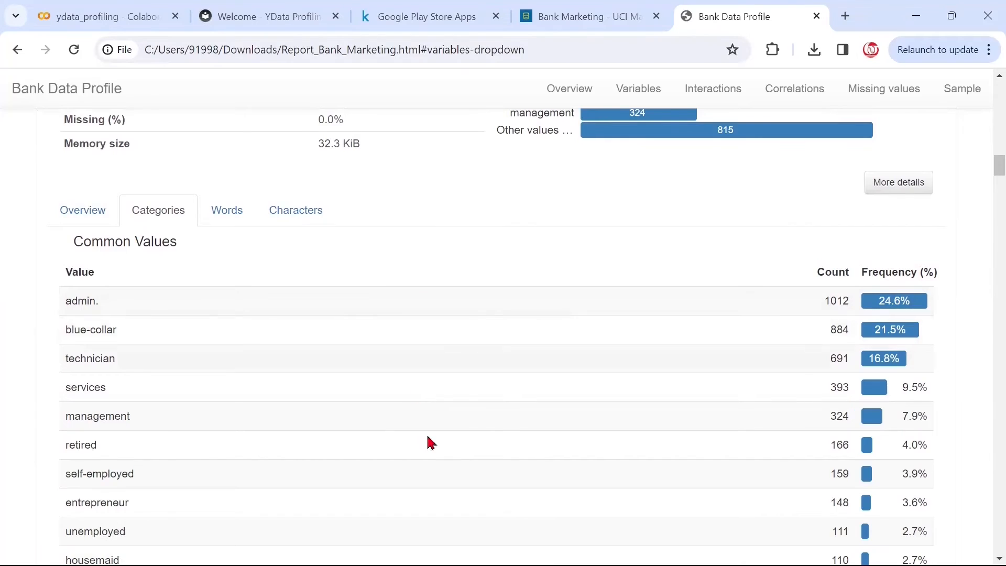
{"action": "mouse_move", "coordinate": [886, 380]}
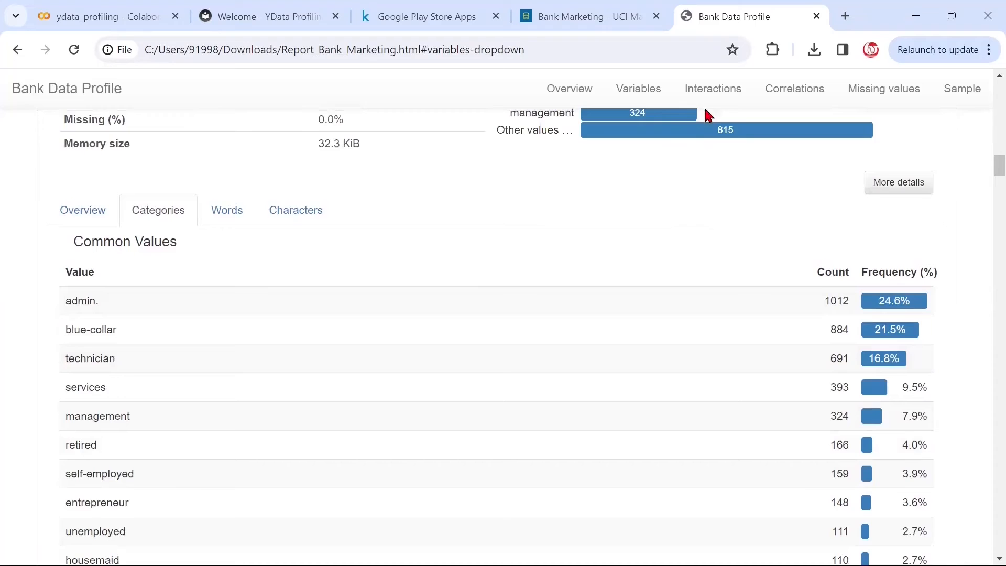
- Show the age versus duration hexbin plot in the Interactions section
{"action": "left_click", "coordinate": [712, 89]}
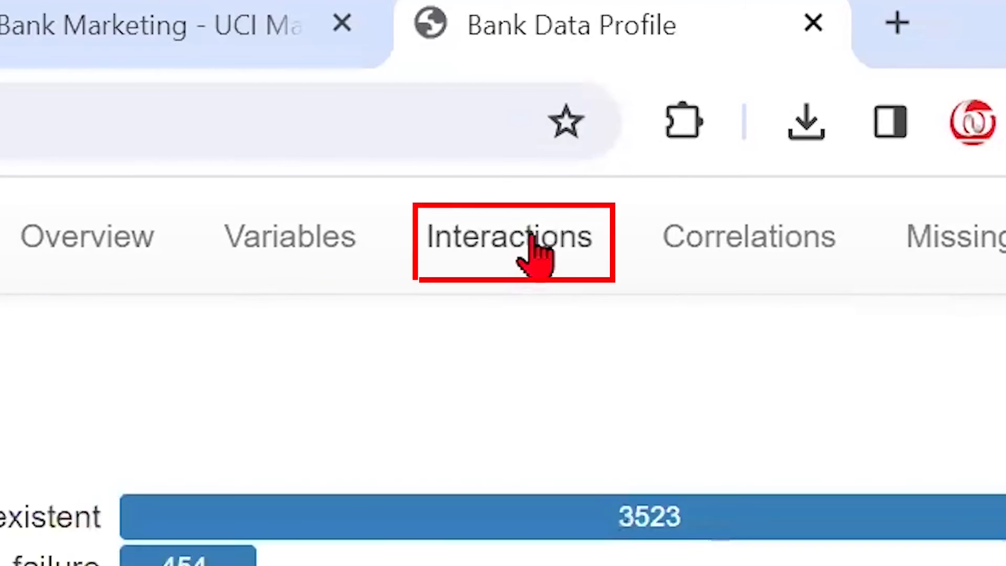
{"action": "left_click", "coordinate": [507, 236]}
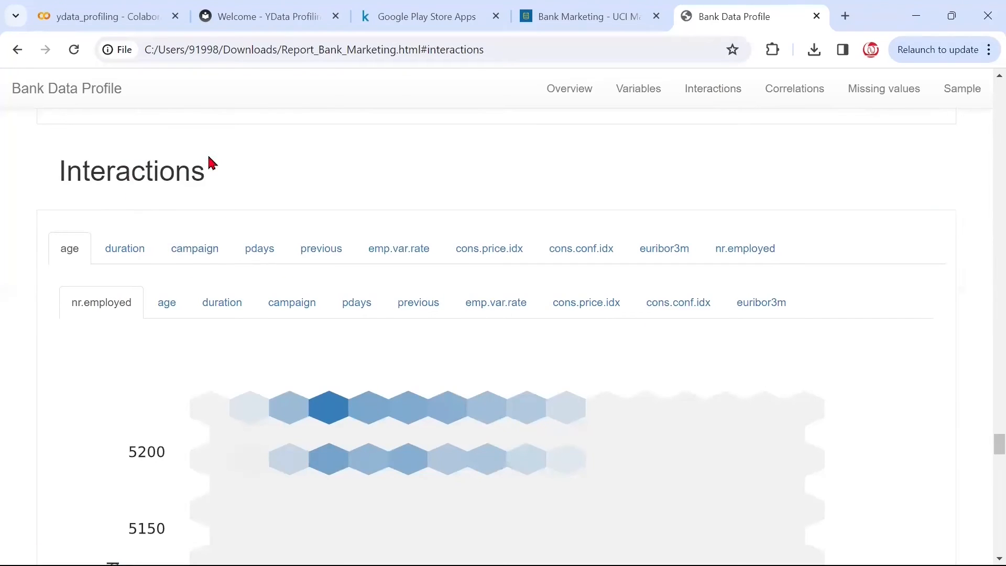
{"action": "mouse_move", "coordinate": [502, 379]}
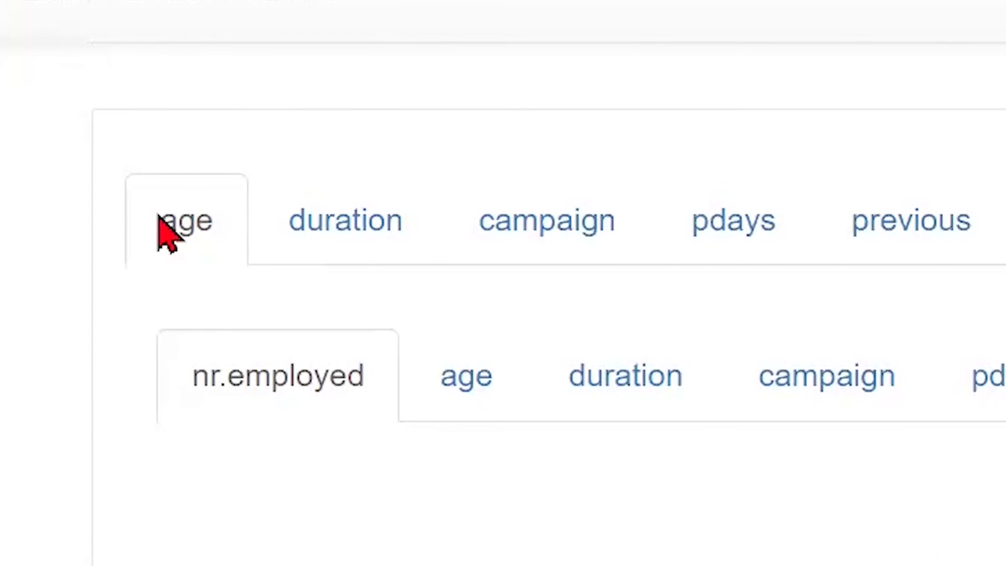
{"action": "left_click", "coordinate": [625, 375]}
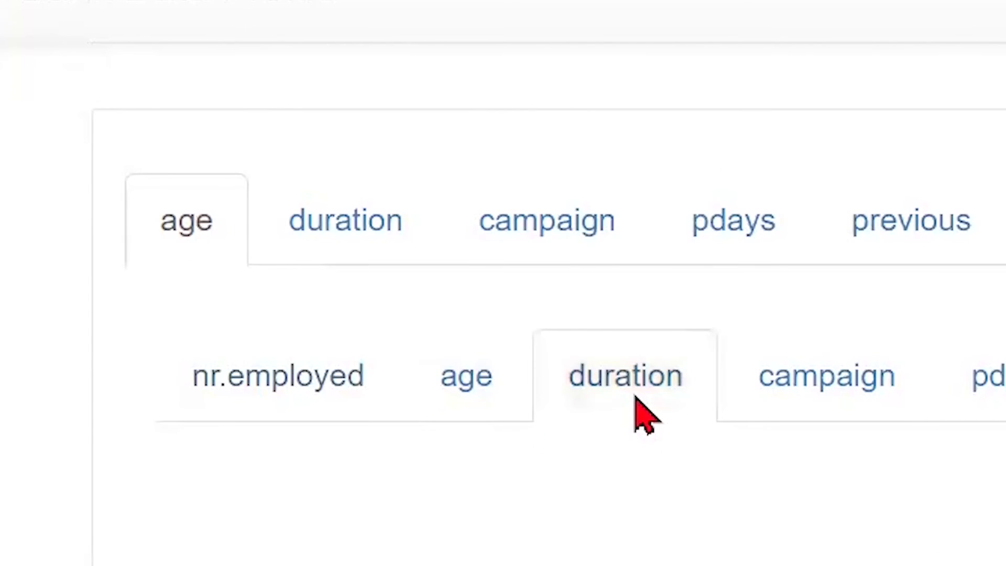
{"action": "left_click", "coordinate": [625, 376]}
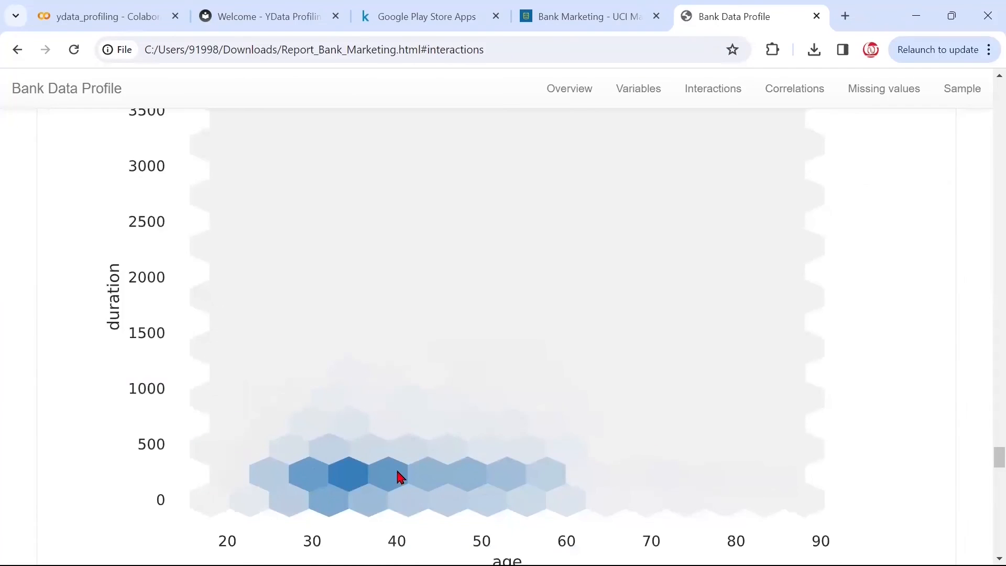
{"action": "mouse_move", "coordinate": [423, 479]}
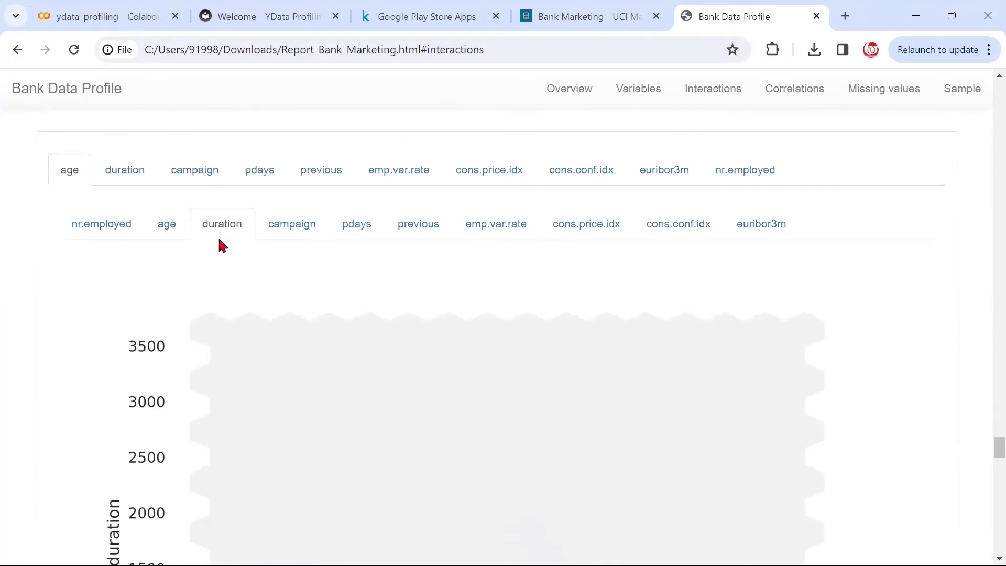
{"action": "mouse_move", "coordinate": [100, 224]}
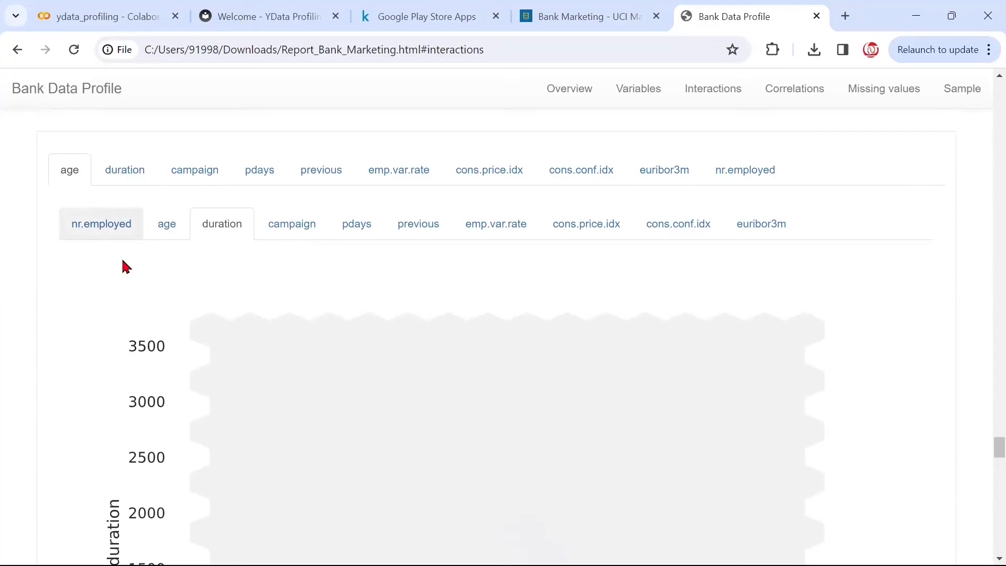
{"action": "scroll", "scroll_direction": "down", "scroll_amount": 3}
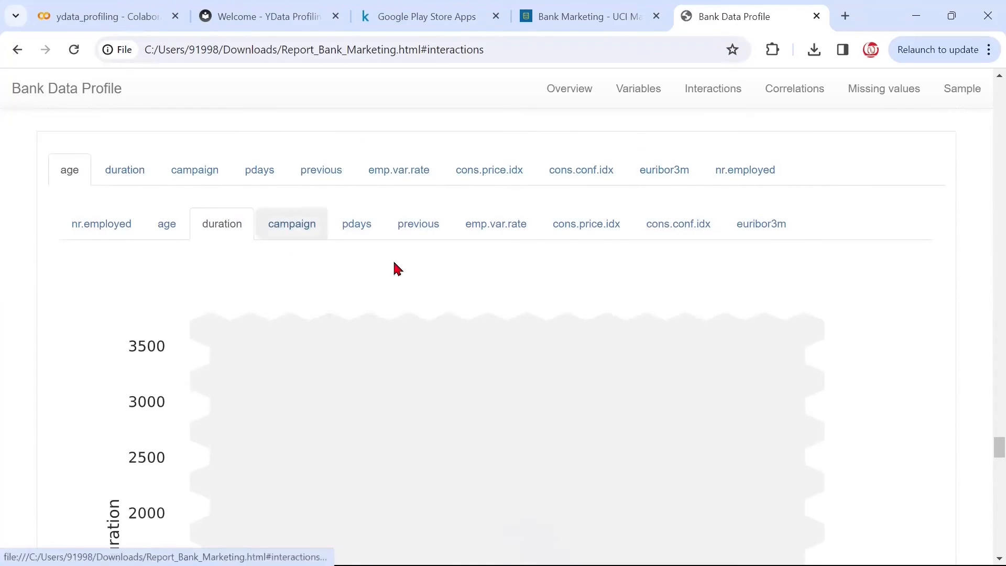
{"action": "scroll", "scroll_direction": "down", "scroll_amount": 3}
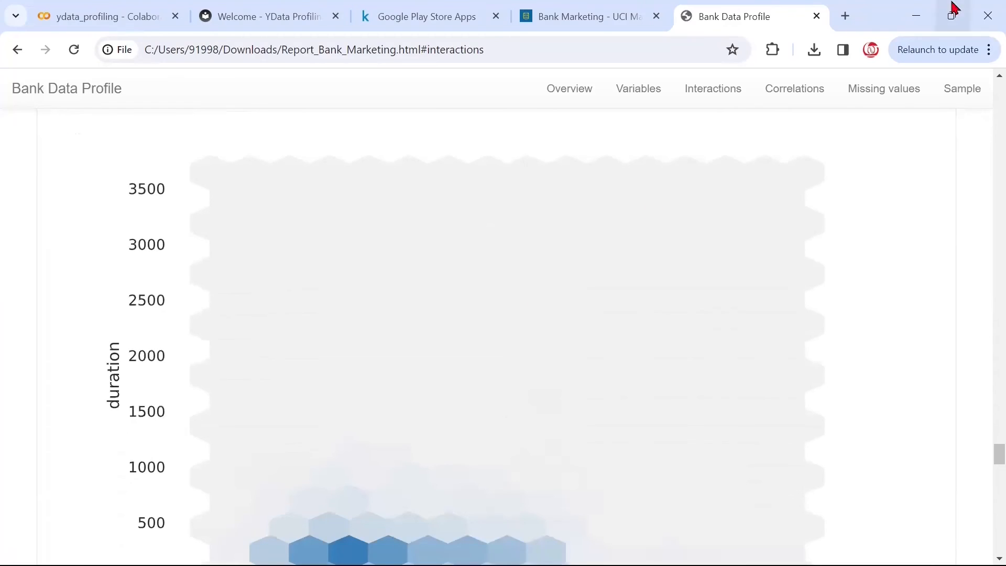
- Review the auto-correlation heatmap across all 21 variables in Correlations
{"action": "left_click", "coordinate": [794, 88]}
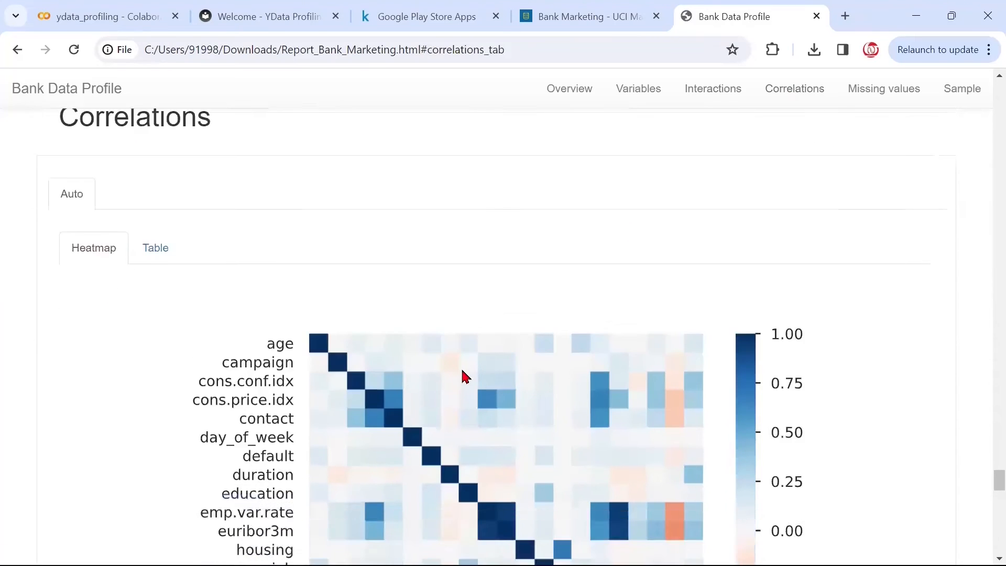
{"action": "scroll", "scroll_direction": "down", "scroll_amount": 3}
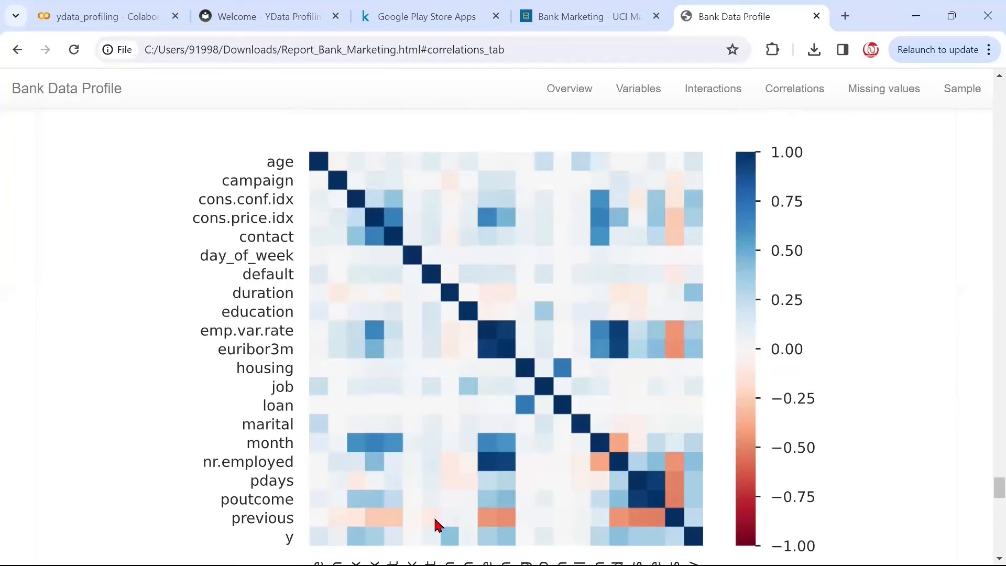
{"action": "scroll", "scroll_direction": "down", "scroll_amount": 3}
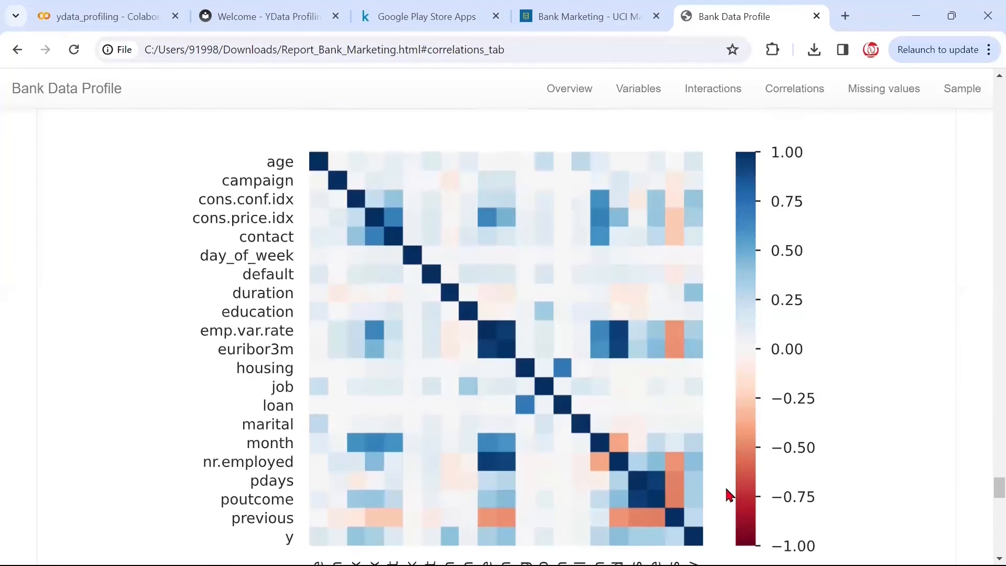
{"action": "scroll", "scroll_direction": "down", "scroll_amount": 3}
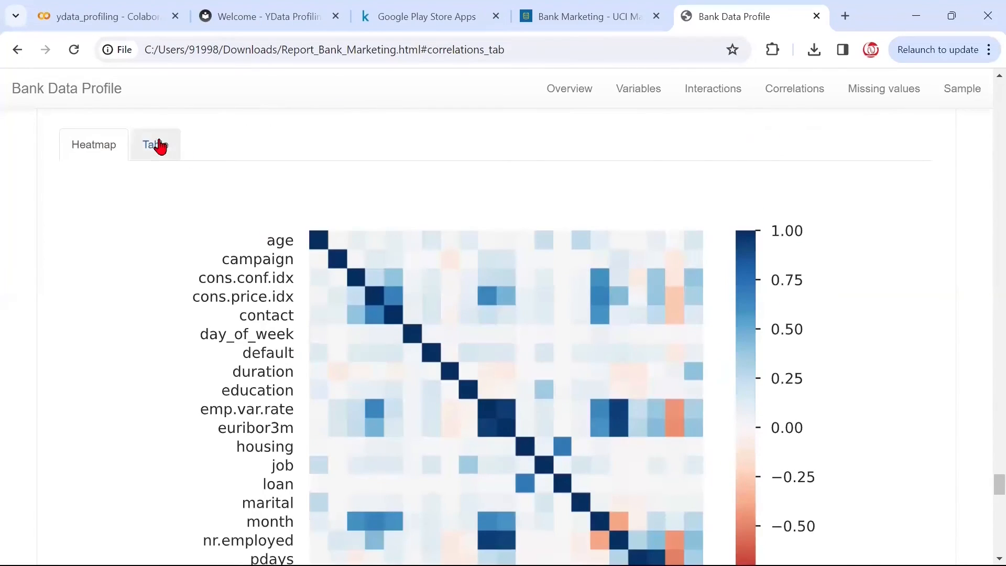
- View the correlations as a numeric table, then move to Missing values showing 4119 for every variable
{"action": "left_click", "coordinate": [155, 144]}
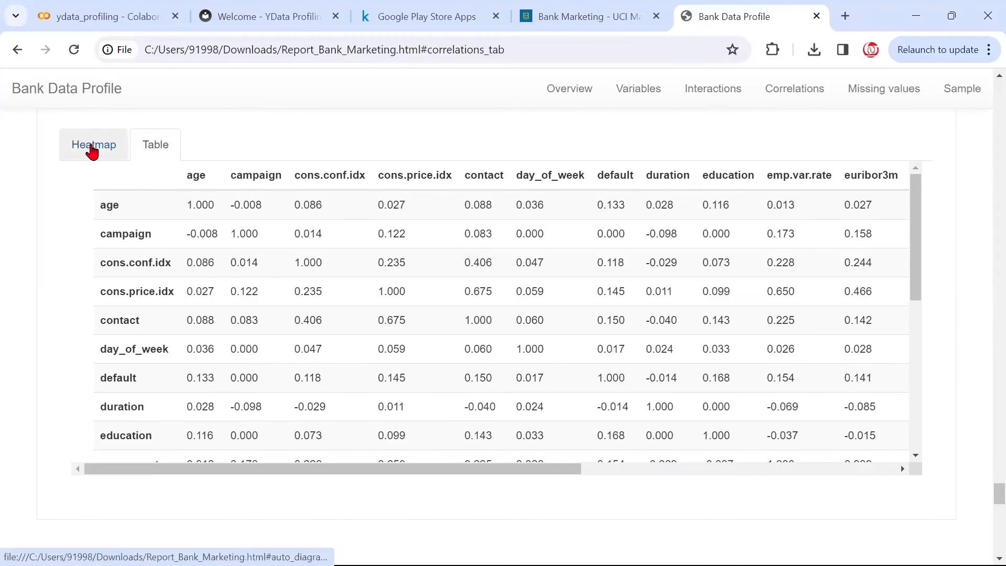
{"action": "left_click", "coordinate": [93, 145]}
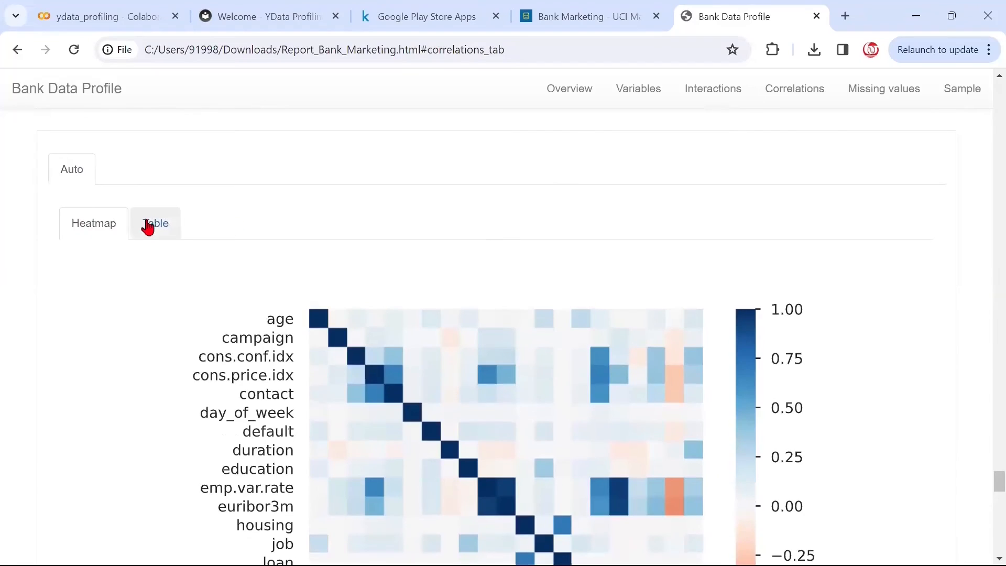
{"action": "left_click", "coordinate": [155, 224]}
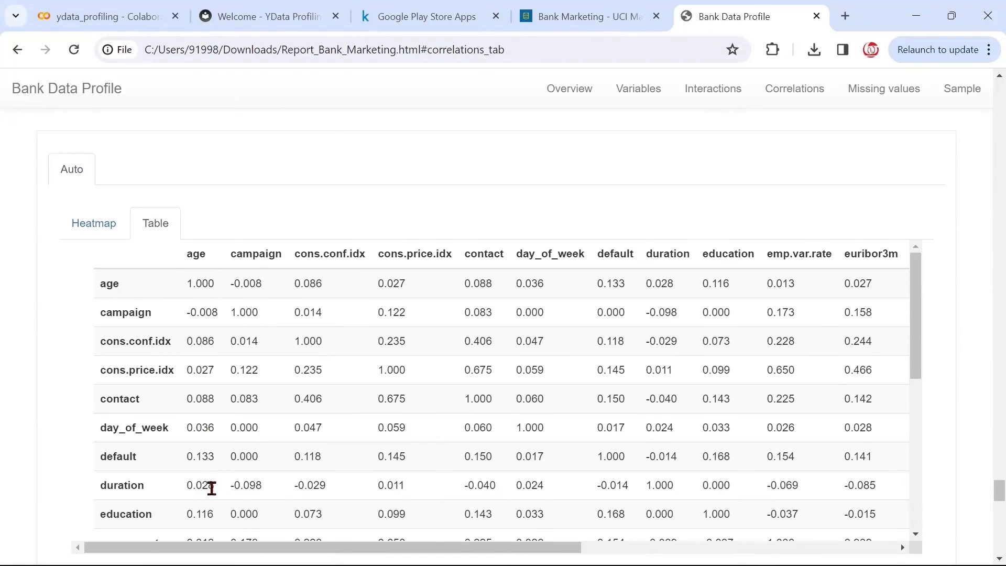
{"action": "mouse_move", "coordinate": [689, 456]}
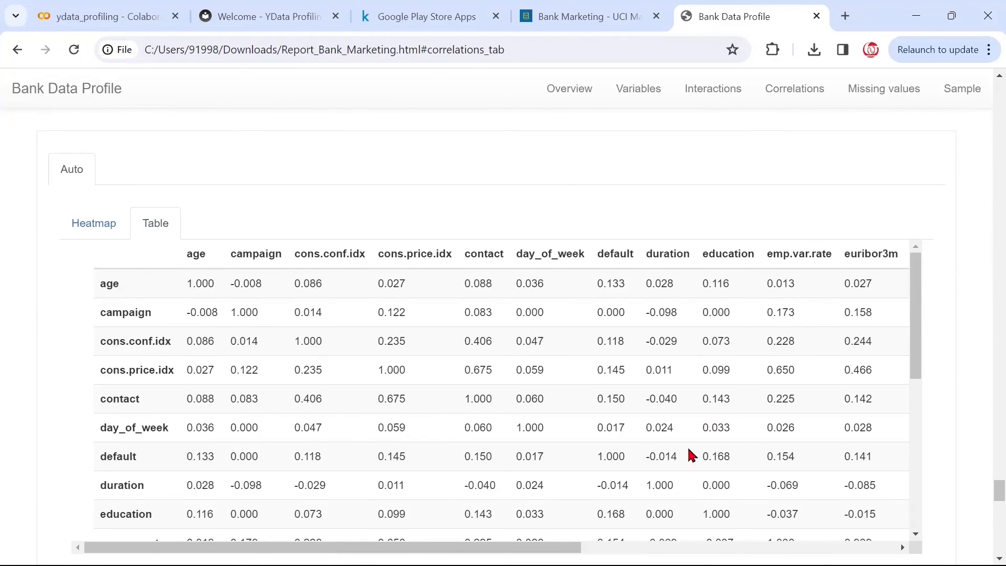
{"action": "left_click", "coordinate": [882, 88]}
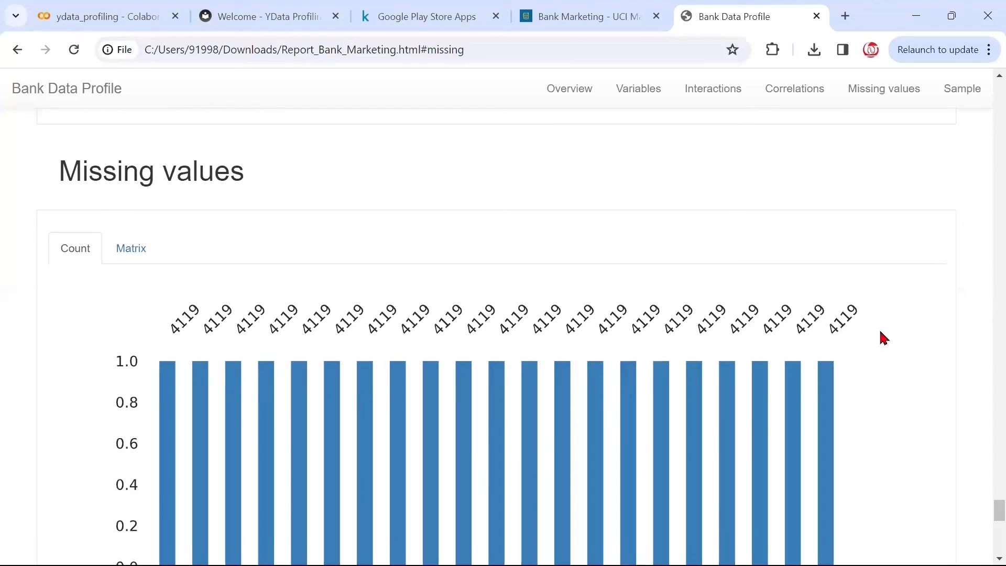
- Show the nullity matrix, solid across all 21 variables and 4119 rows
{"action": "scroll", "scroll_direction": "down", "scroll_amount": 3}
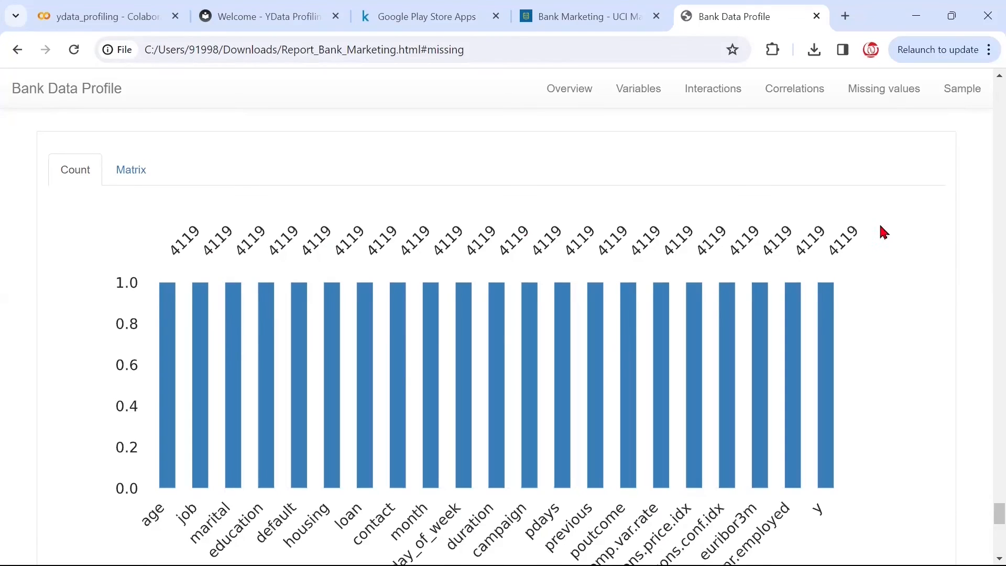
{"action": "mouse_move", "coordinate": [220, 278]}
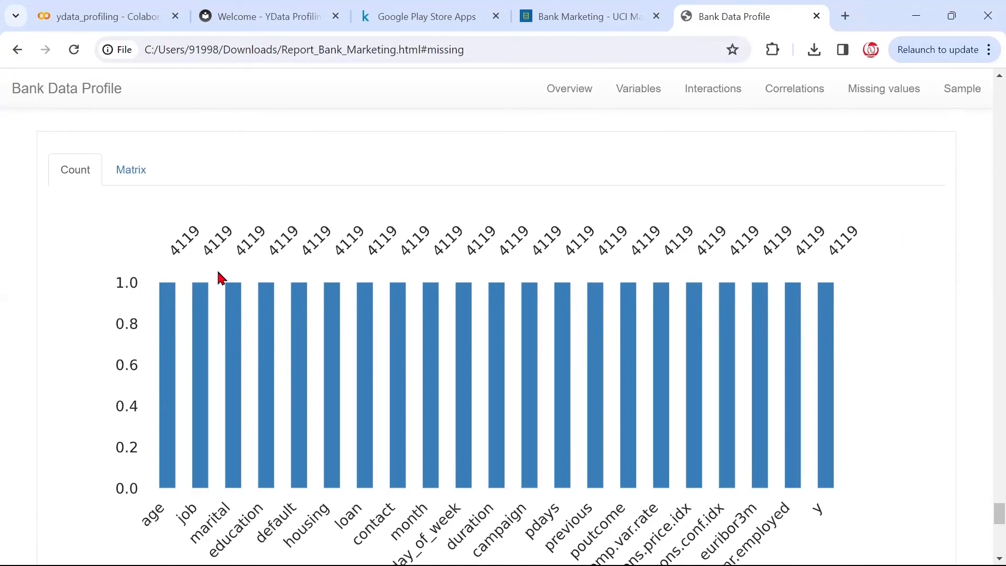
{"action": "mouse_move", "coordinate": [212, 263]}
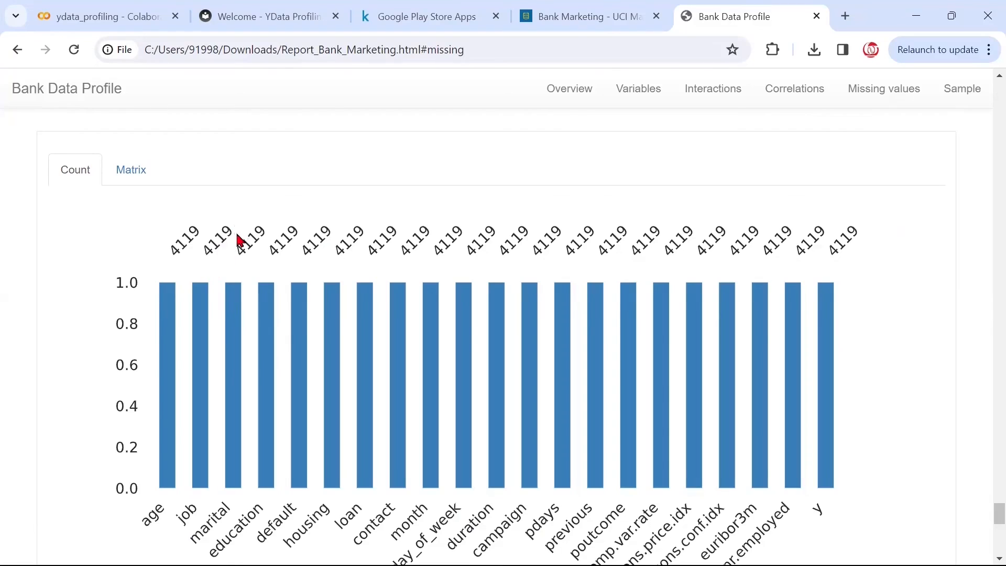
{"action": "left_click", "coordinate": [131, 170]}
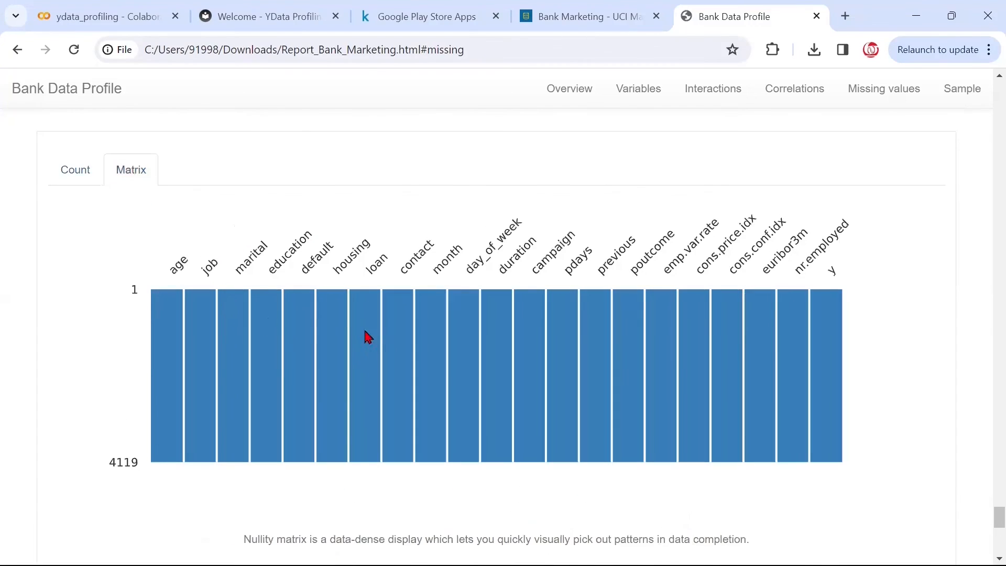
{"action": "mouse_move", "coordinate": [600, 365]}
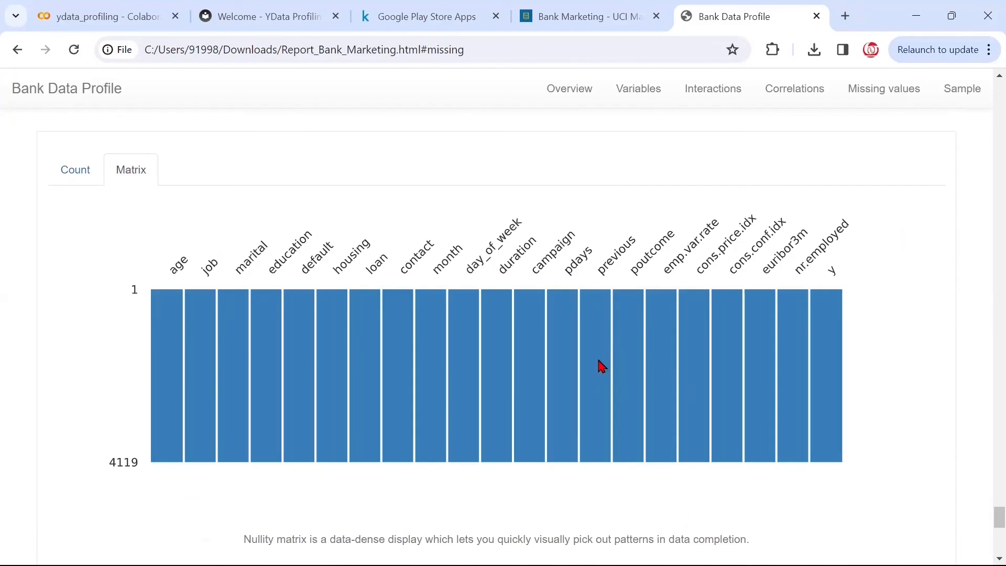
{"action": "mouse_move", "coordinate": [528, 369]}
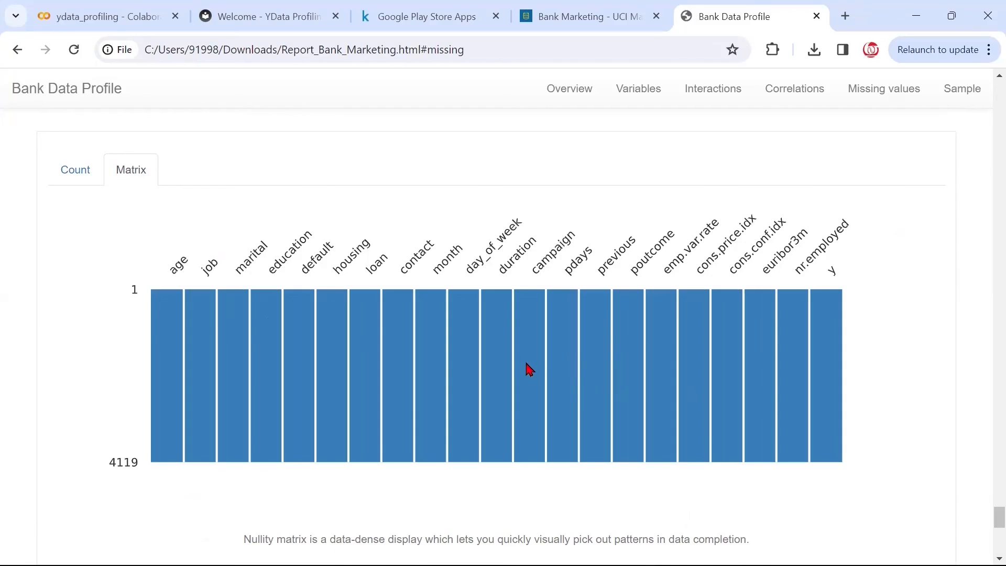
{"action": "mouse_move", "coordinate": [962, 88]}
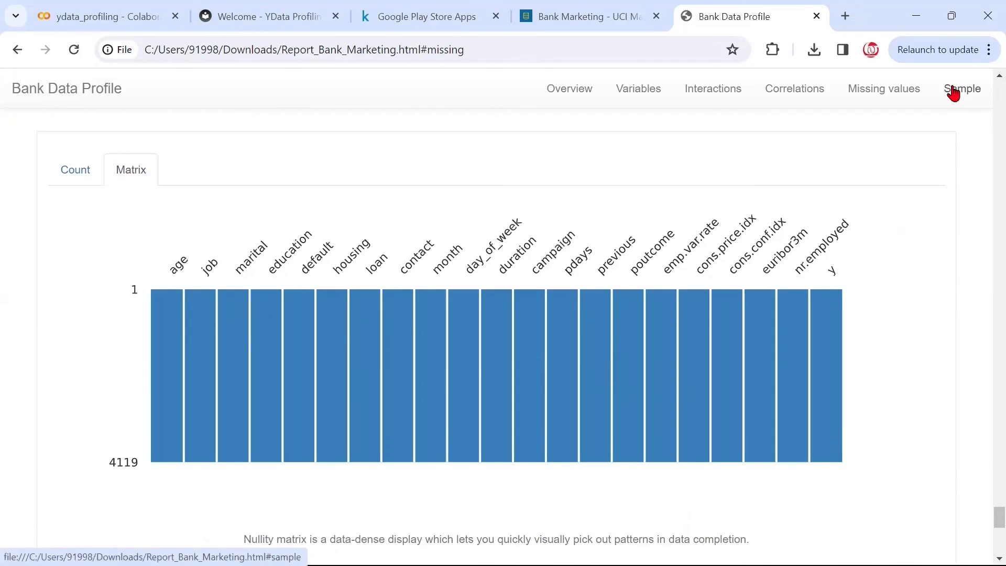
- Show the Sample section's Last rows tab, listing records 4109 to 4118
{"action": "left_click", "coordinate": [963, 88]}
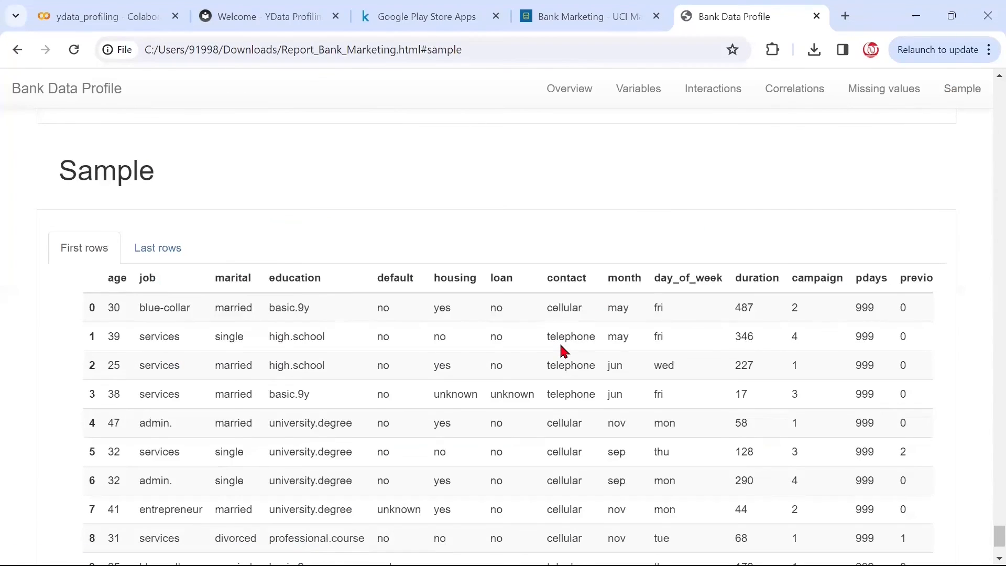
{"action": "scroll", "scroll_direction": "down", "scroll_amount": 3}
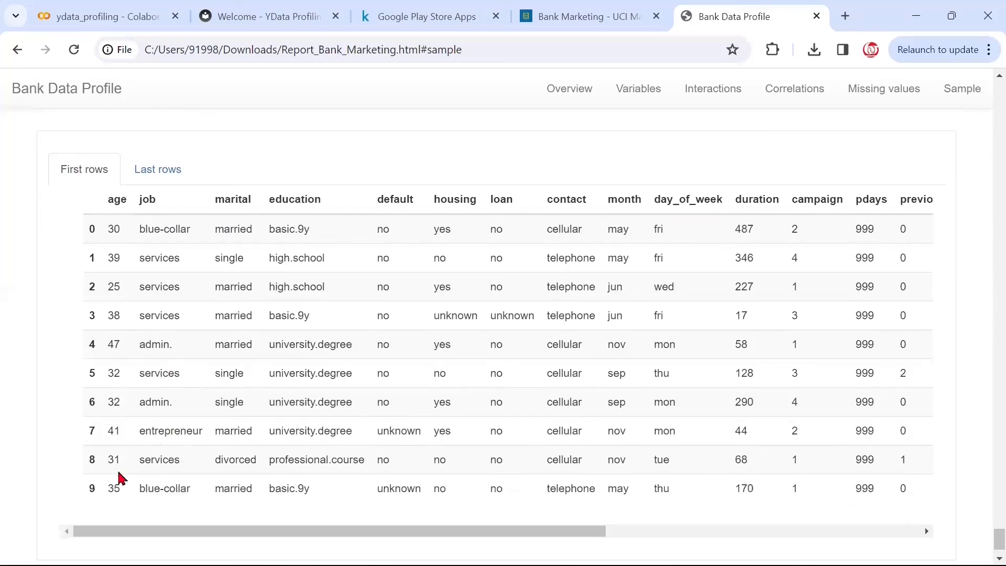
{"action": "left_click", "coordinate": [158, 169]}
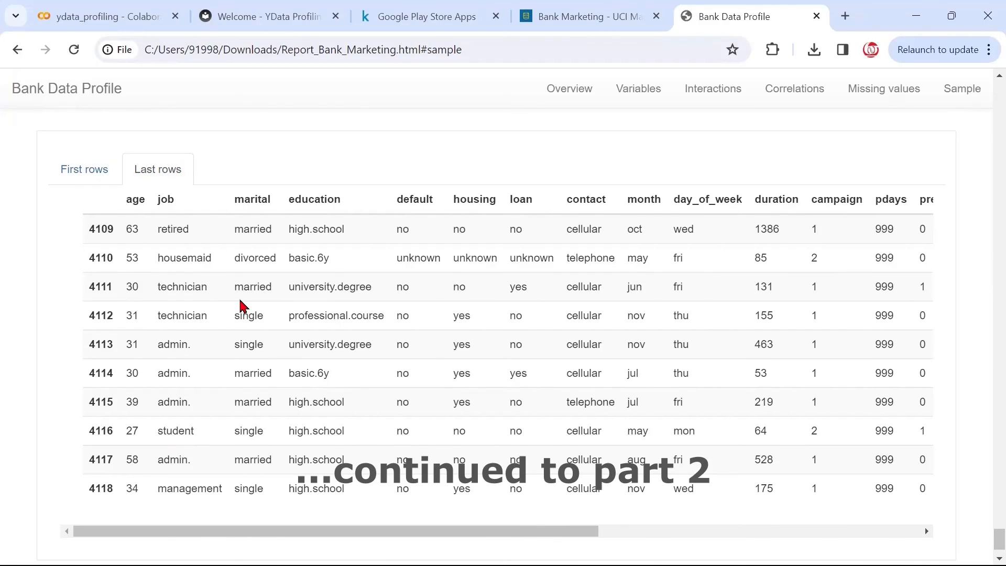
{"action": "mouse_move", "coordinate": [282, 307]}
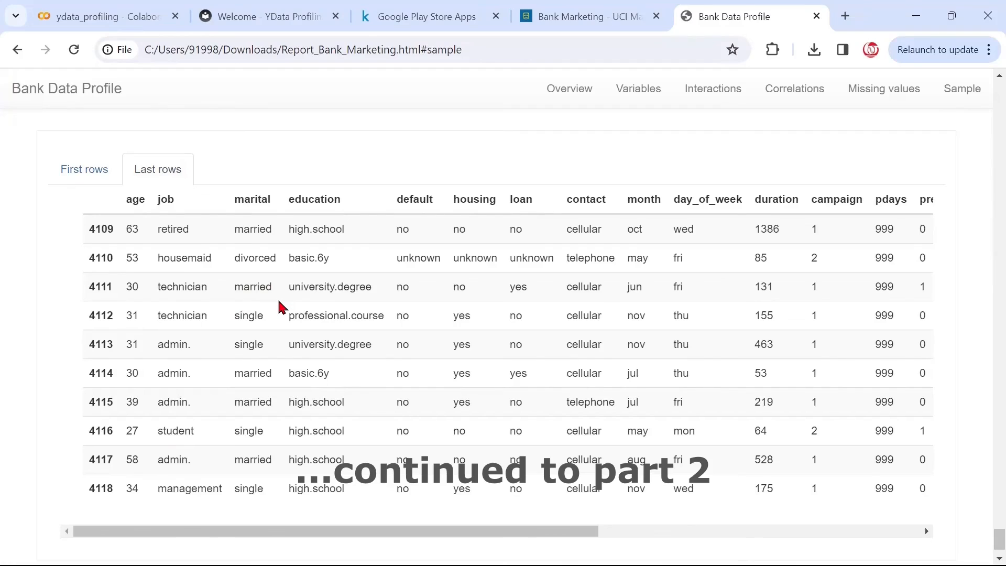